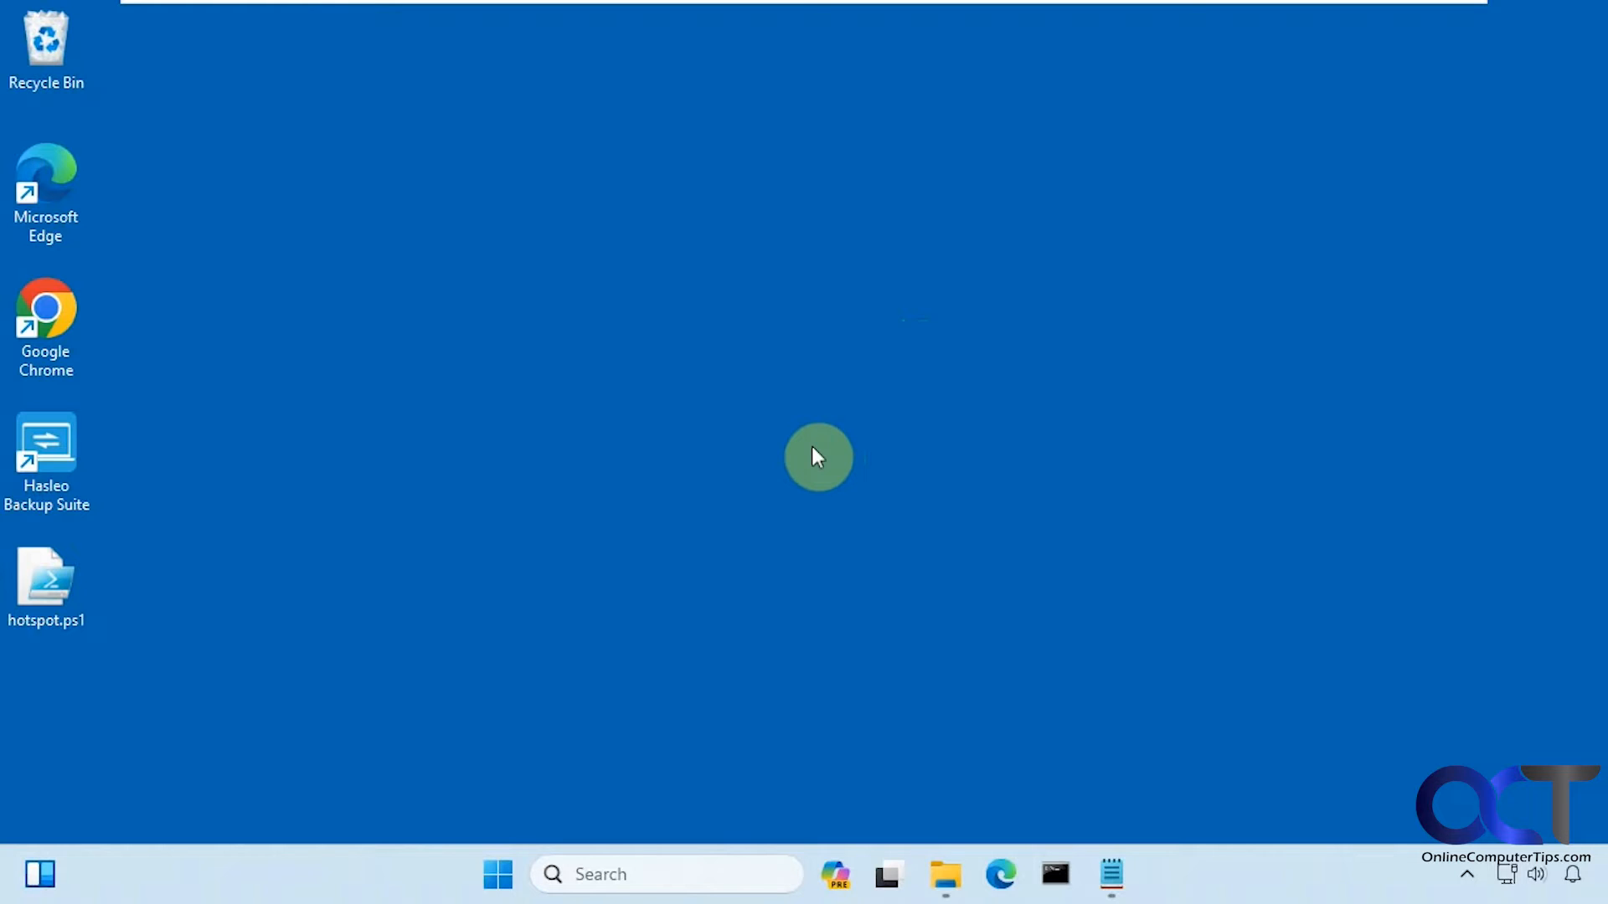
pyautogui.moveTo(749, 506)
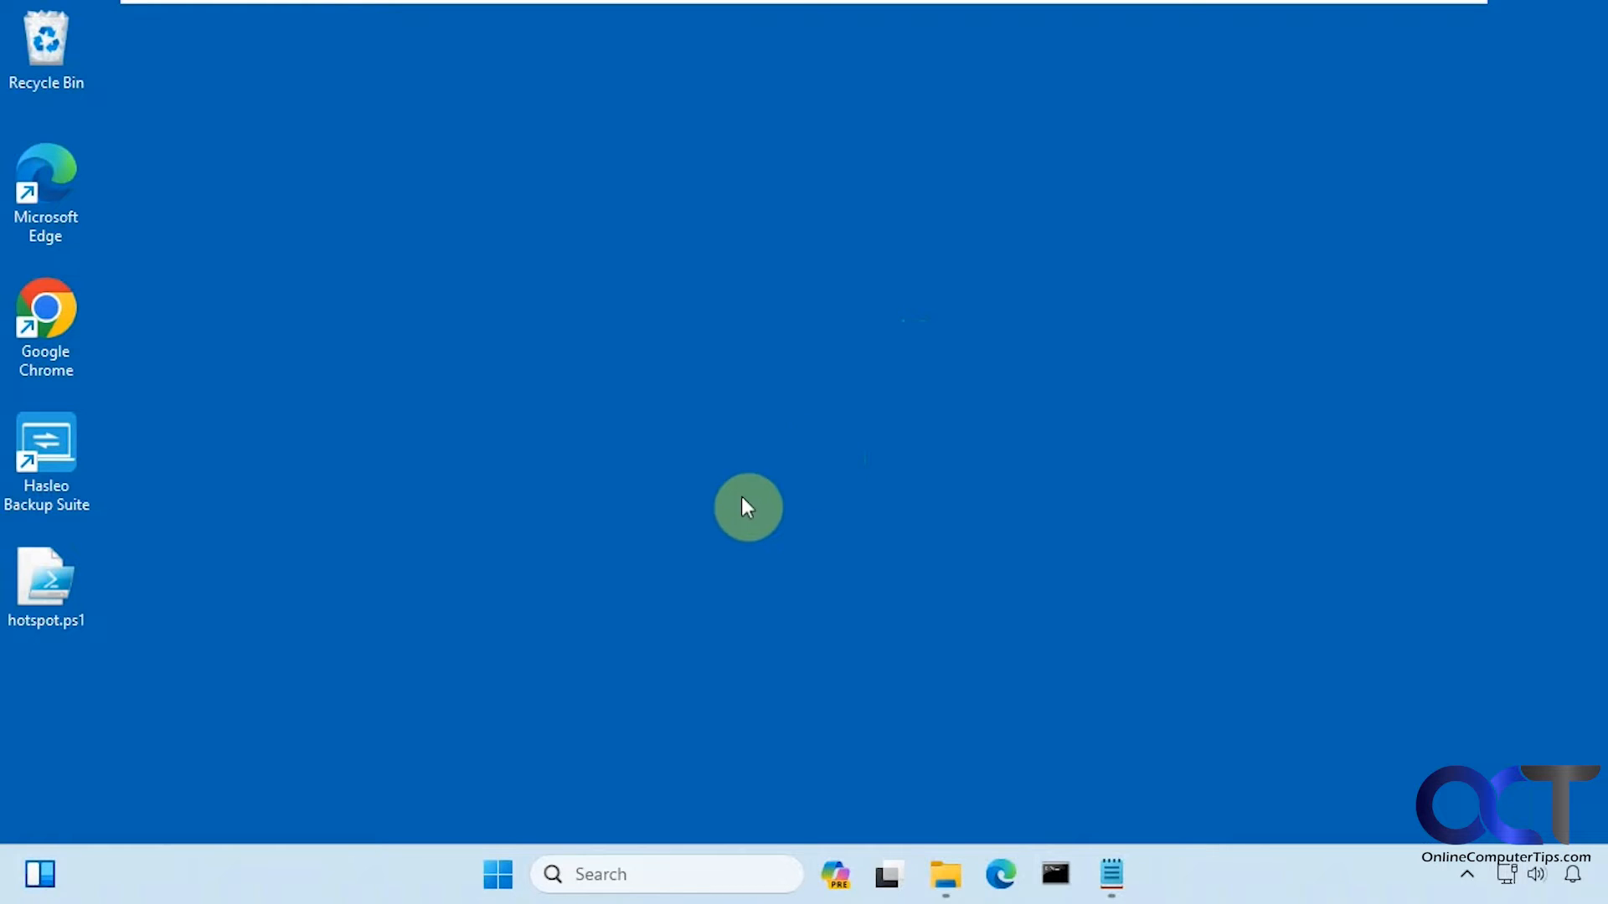
# Launch Settings from Start and show Network & internet with Mobile hotspot On
pyautogui.click(497, 874)
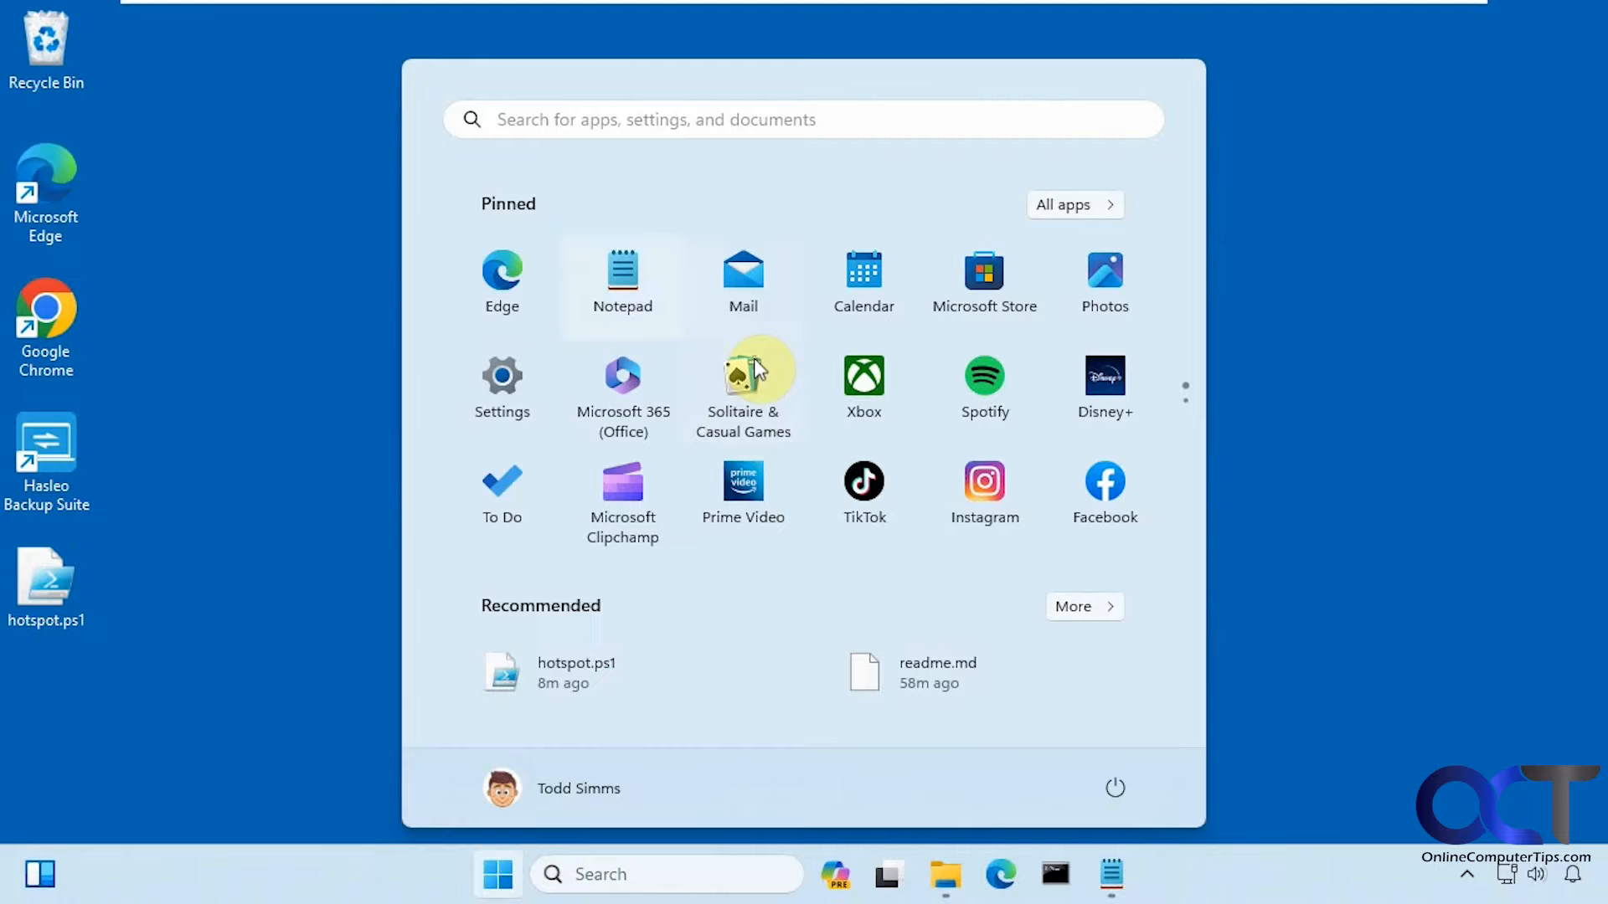
pyautogui.click(500, 385)
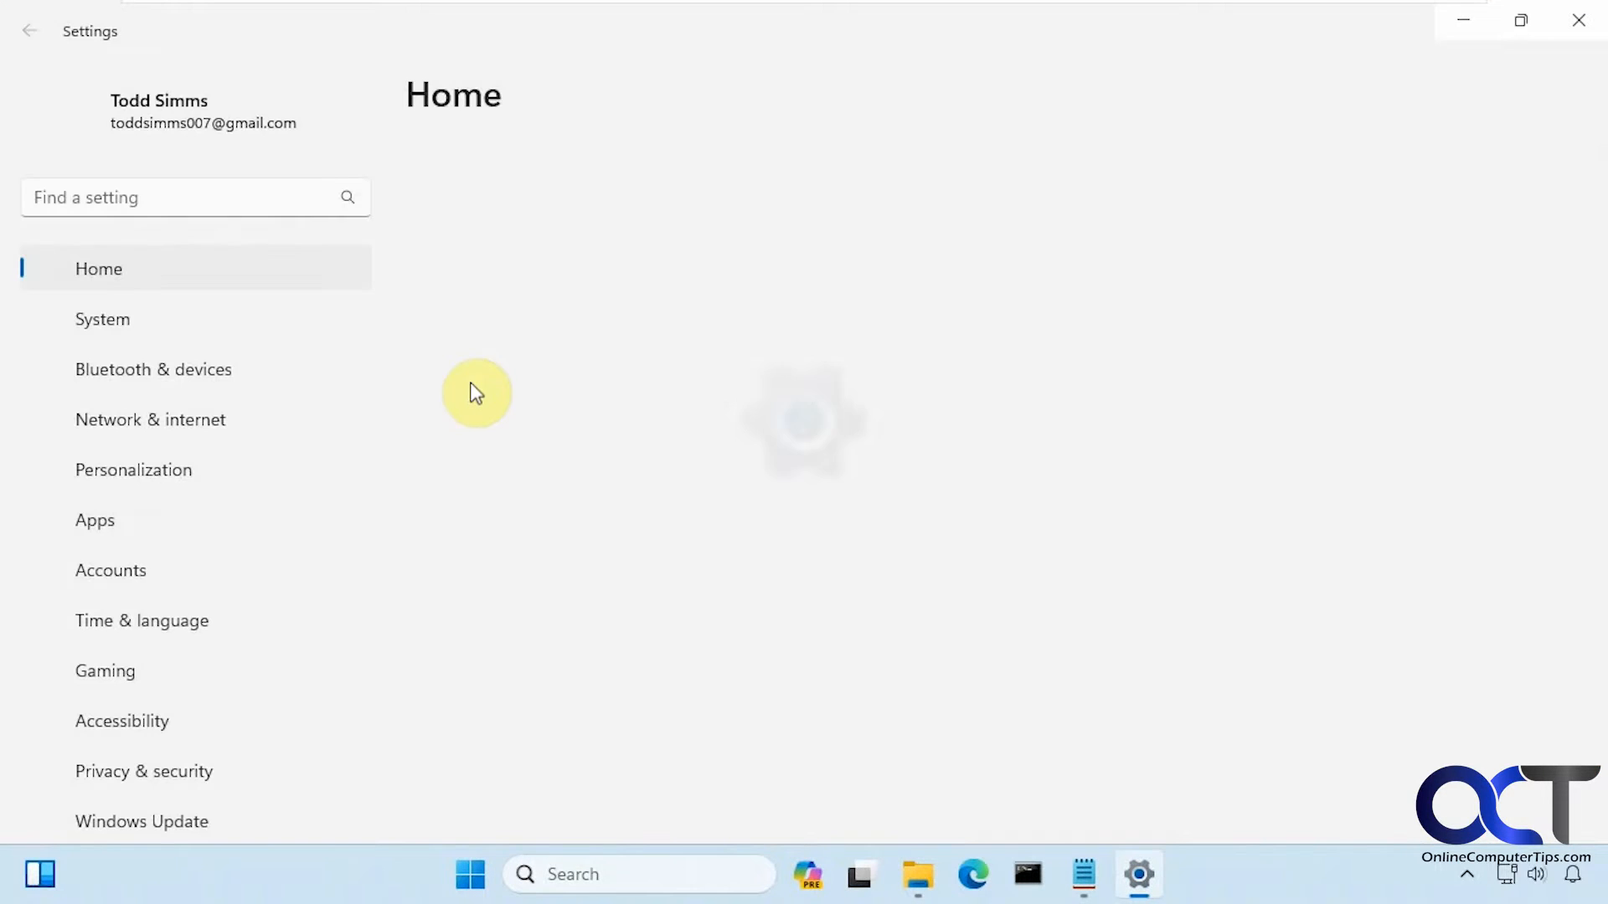
pyautogui.click(149, 419)
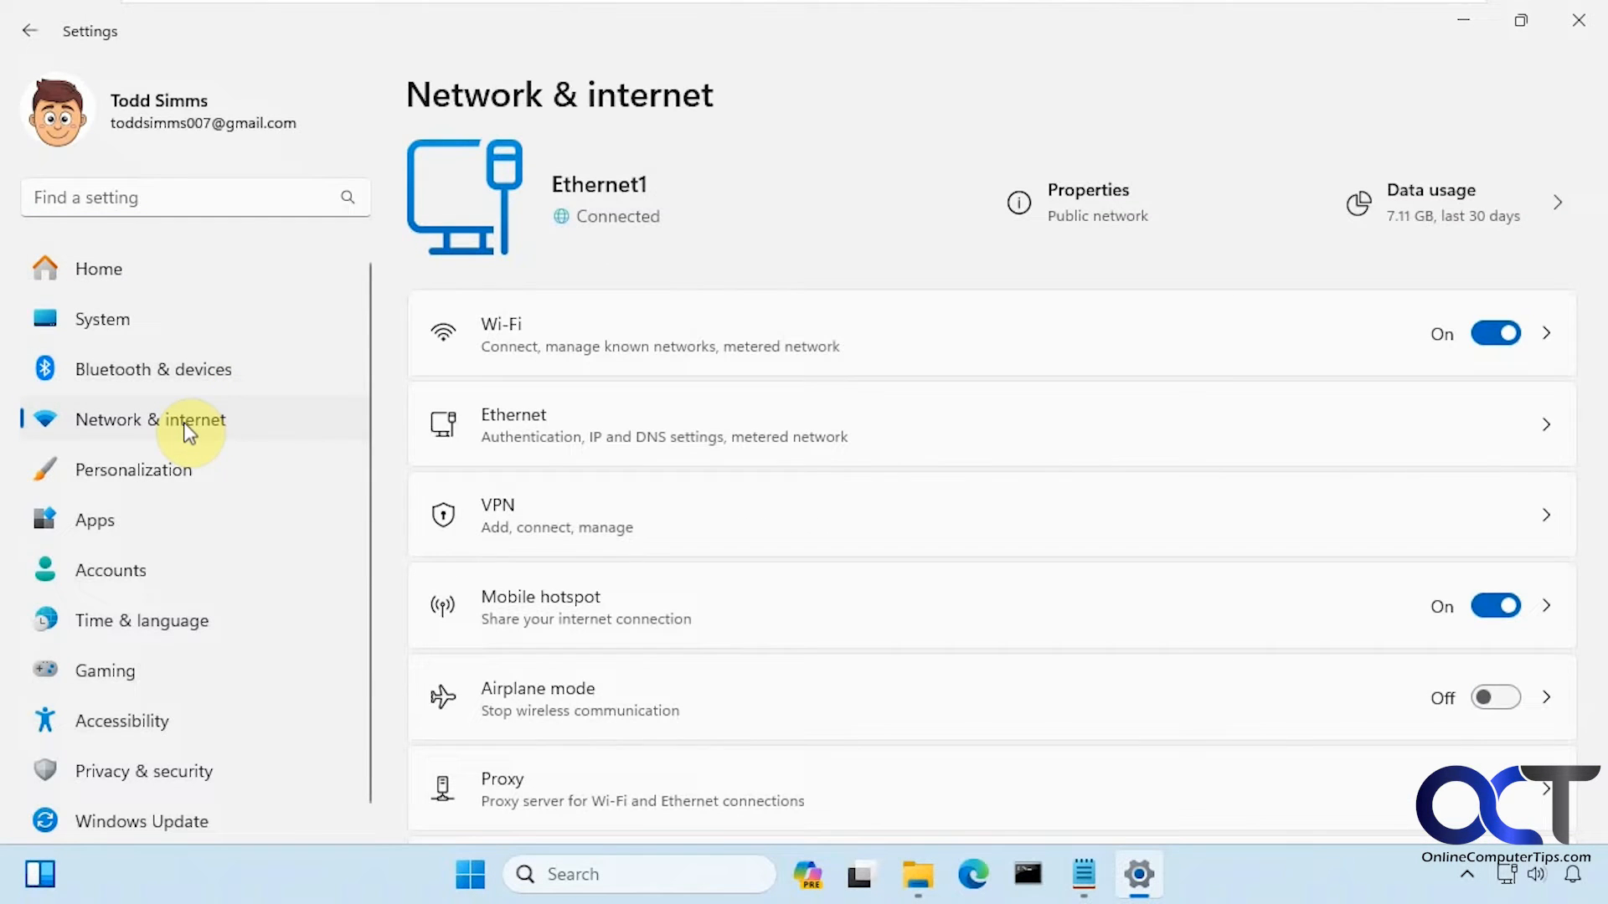
pyautogui.moveTo(672, 615)
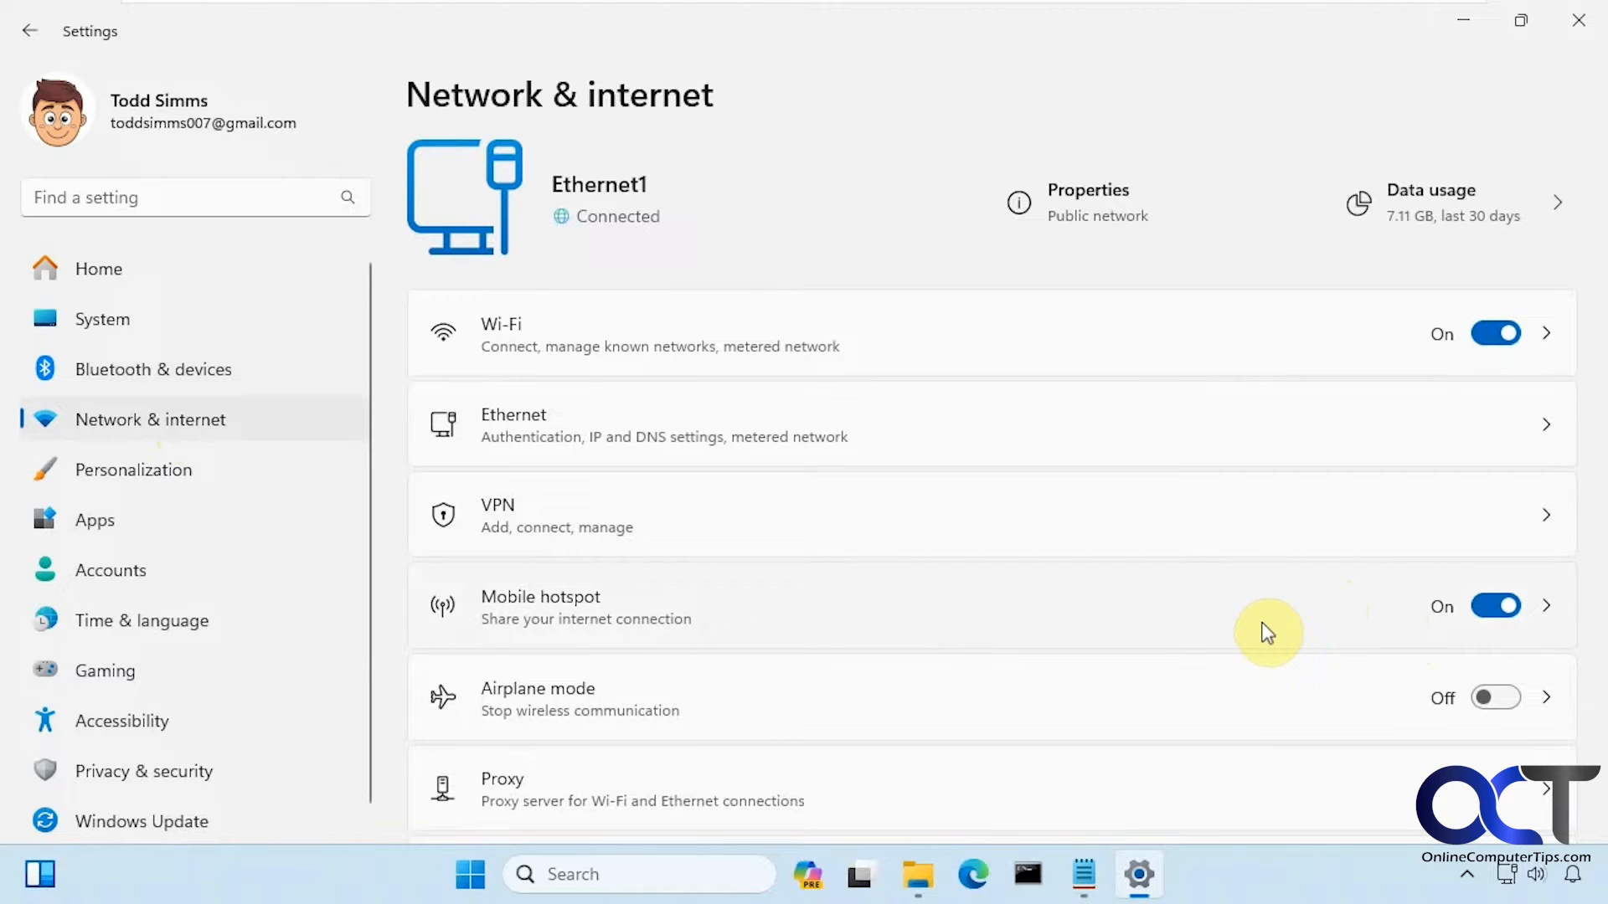
pyautogui.moveTo(1057, 626)
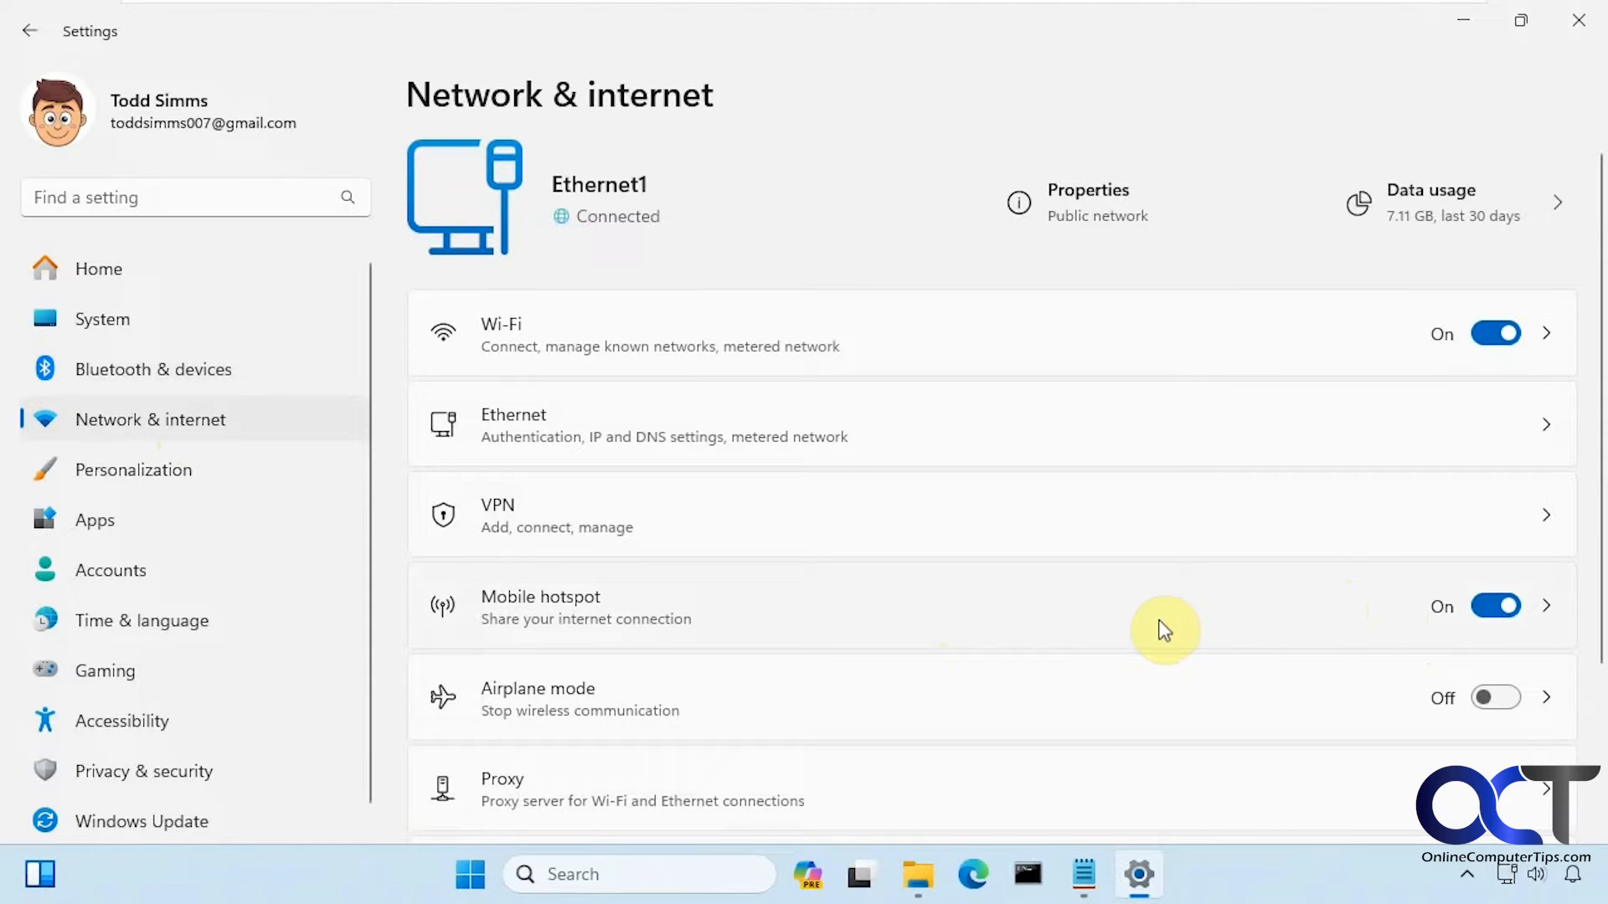
# Close Settings and view the hotspot.ps1 script from the desktop in Notepad
pyautogui.click(1496, 606)
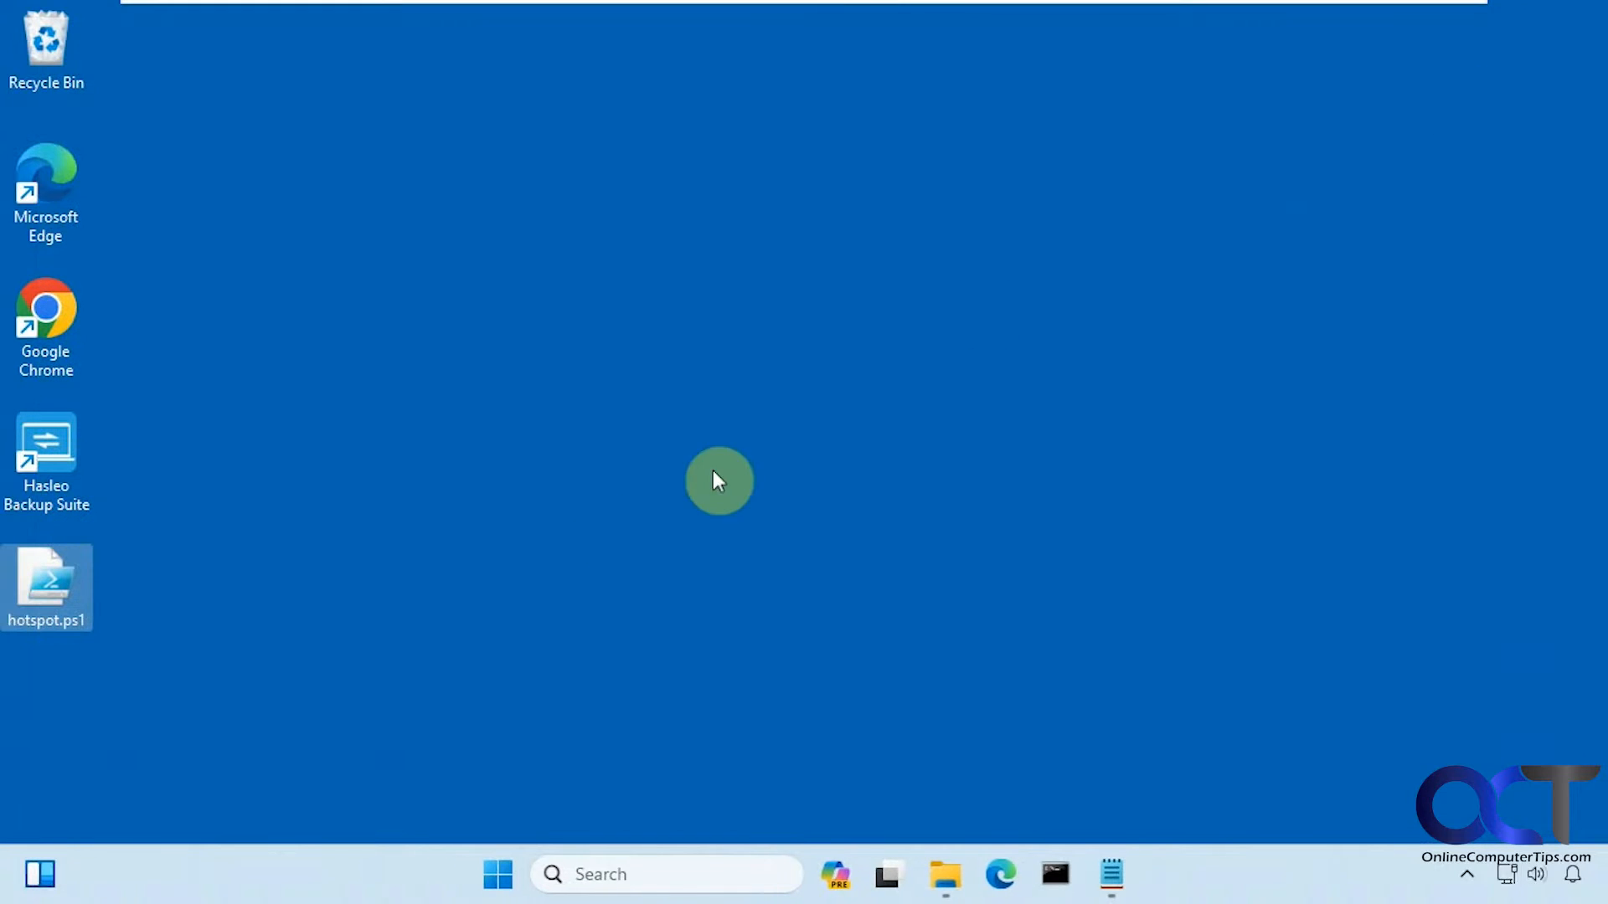
pyautogui.moveTo(231, 603)
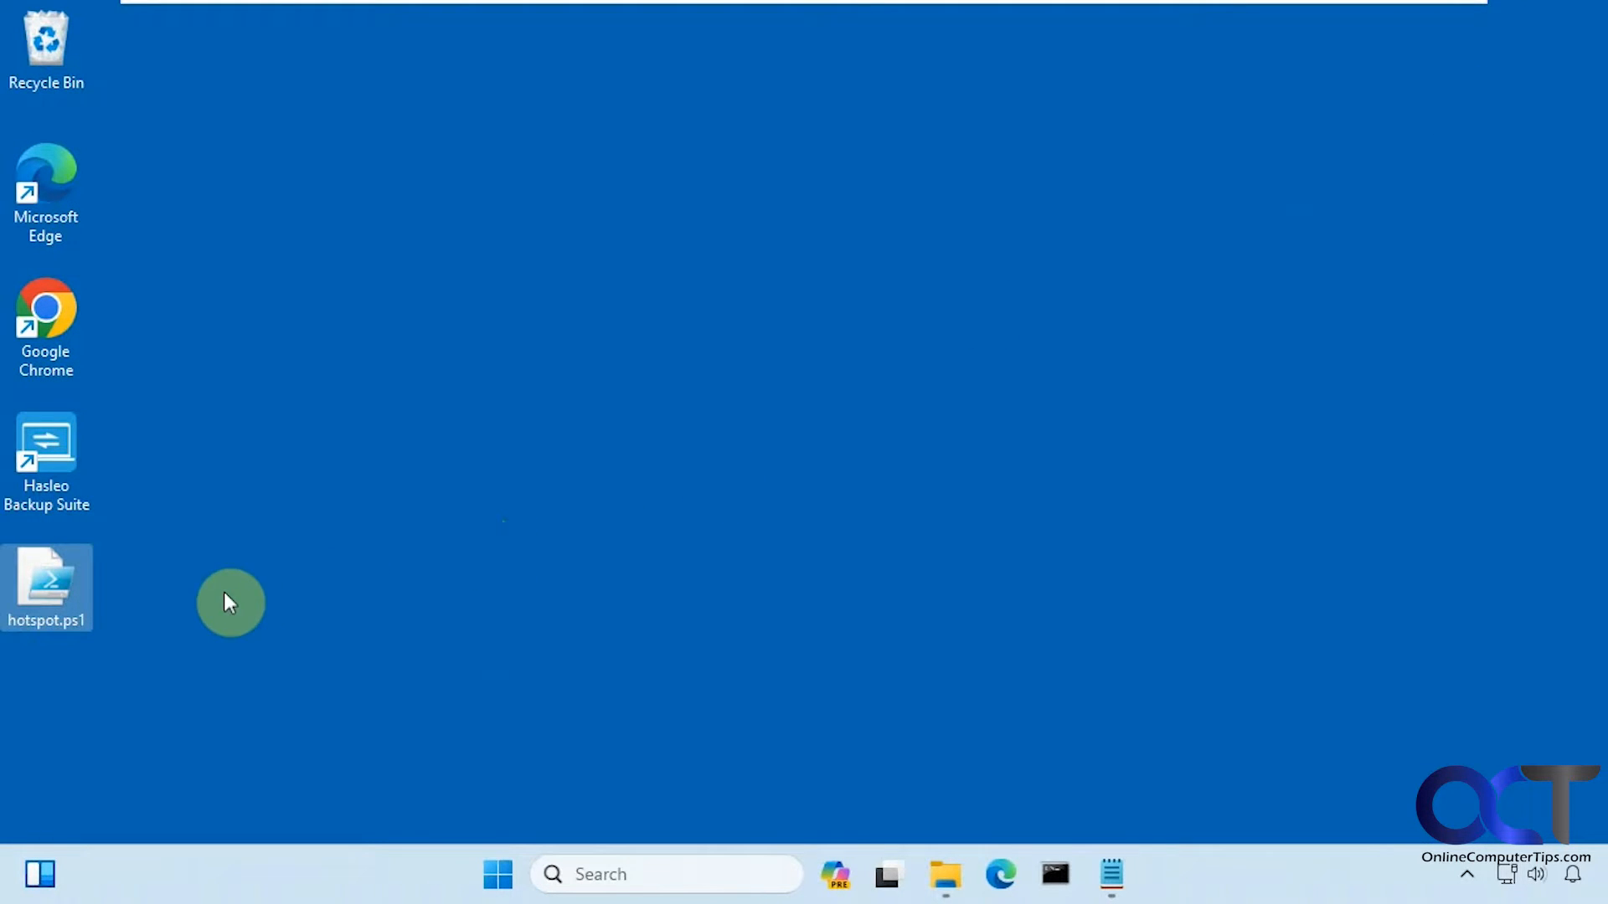
pyautogui.doubleClick(47, 587)
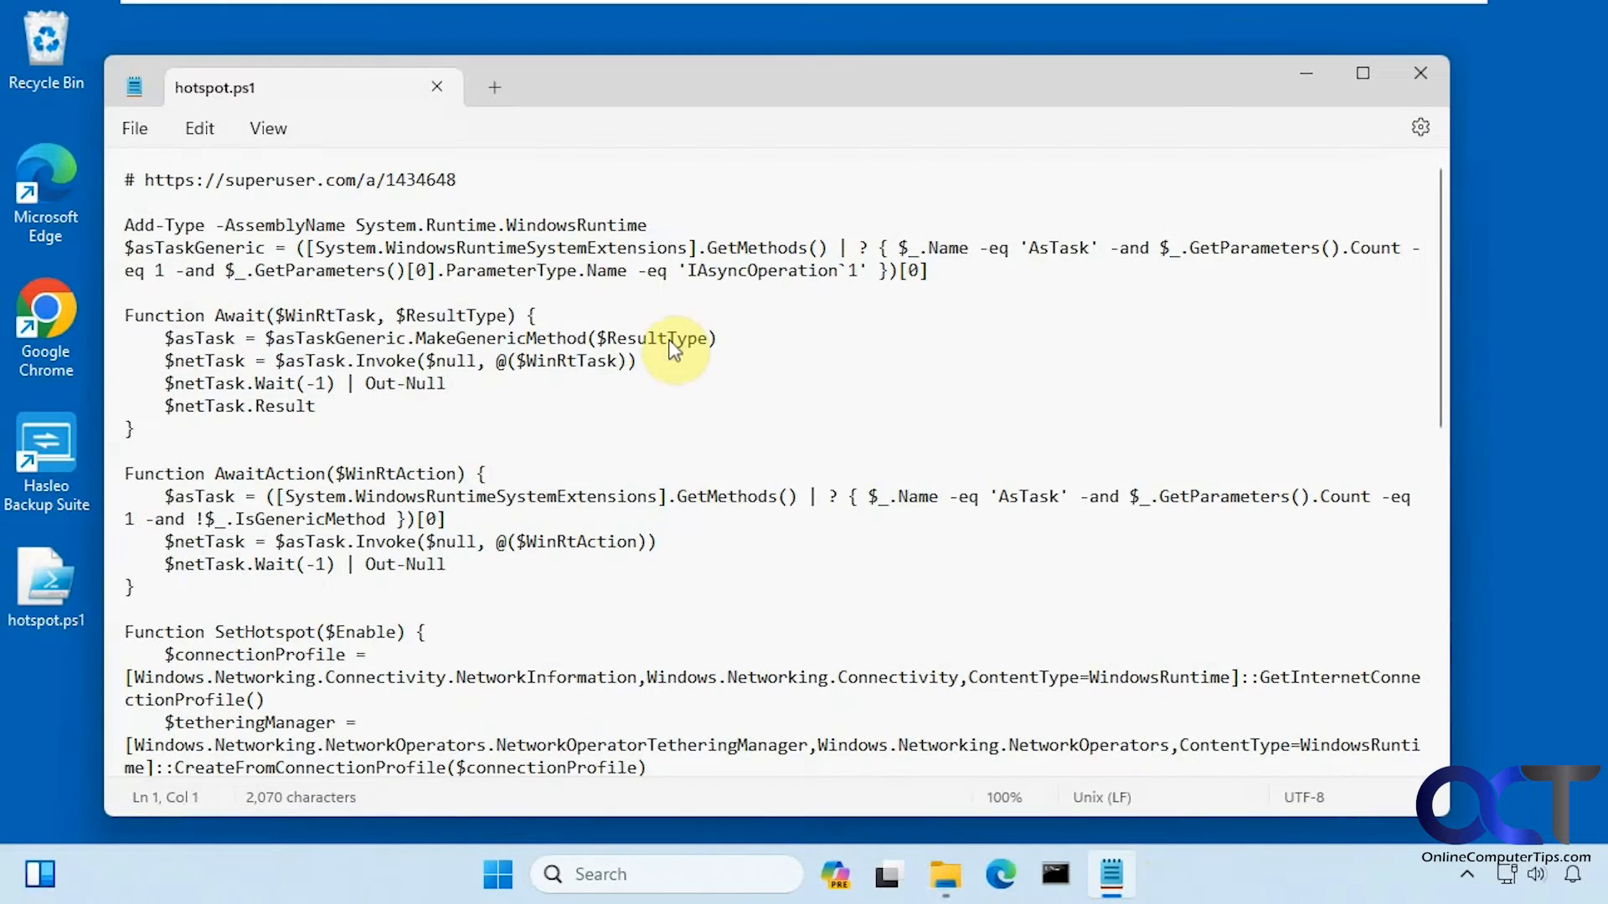
pyautogui.scroll(-3)
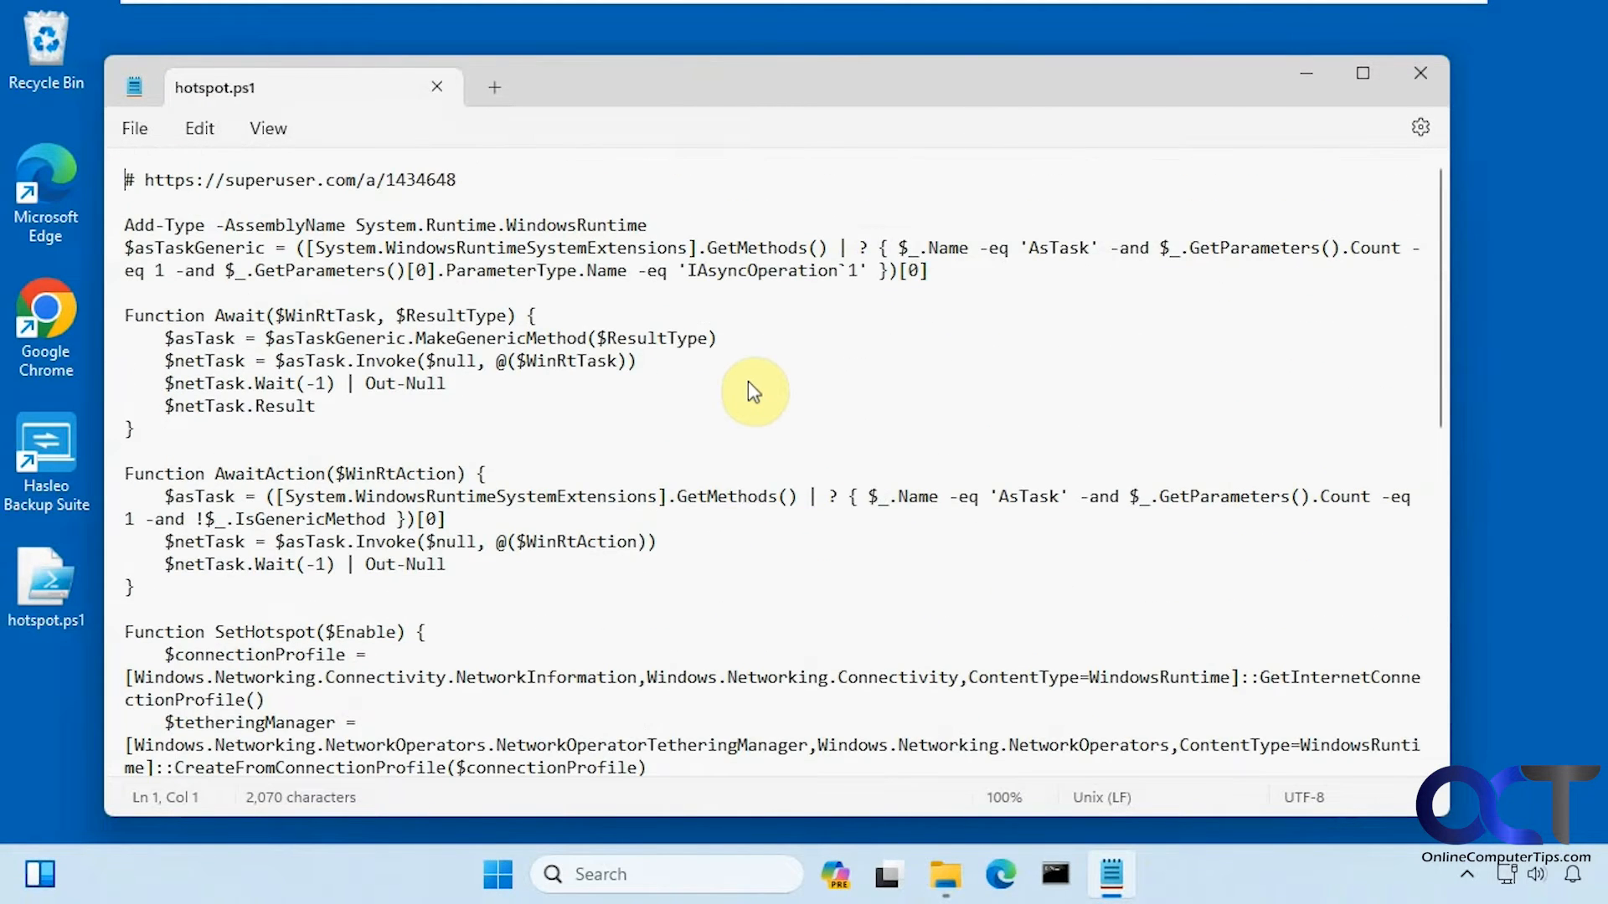
pyautogui.moveTo(554, 256)
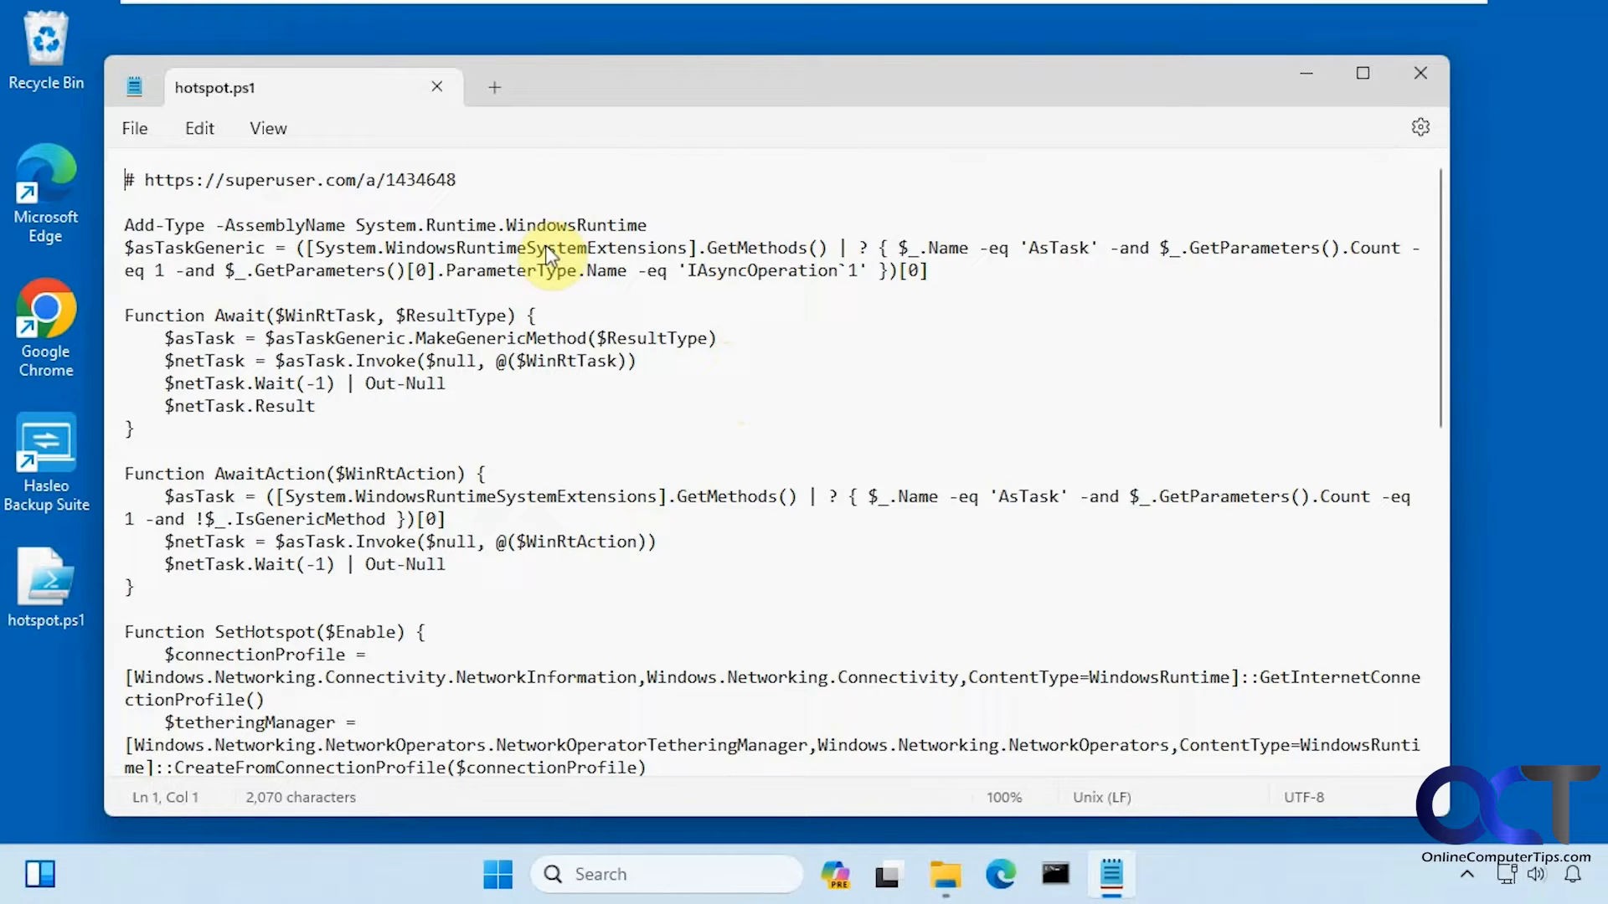
pyautogui.moveTo(424, 512)
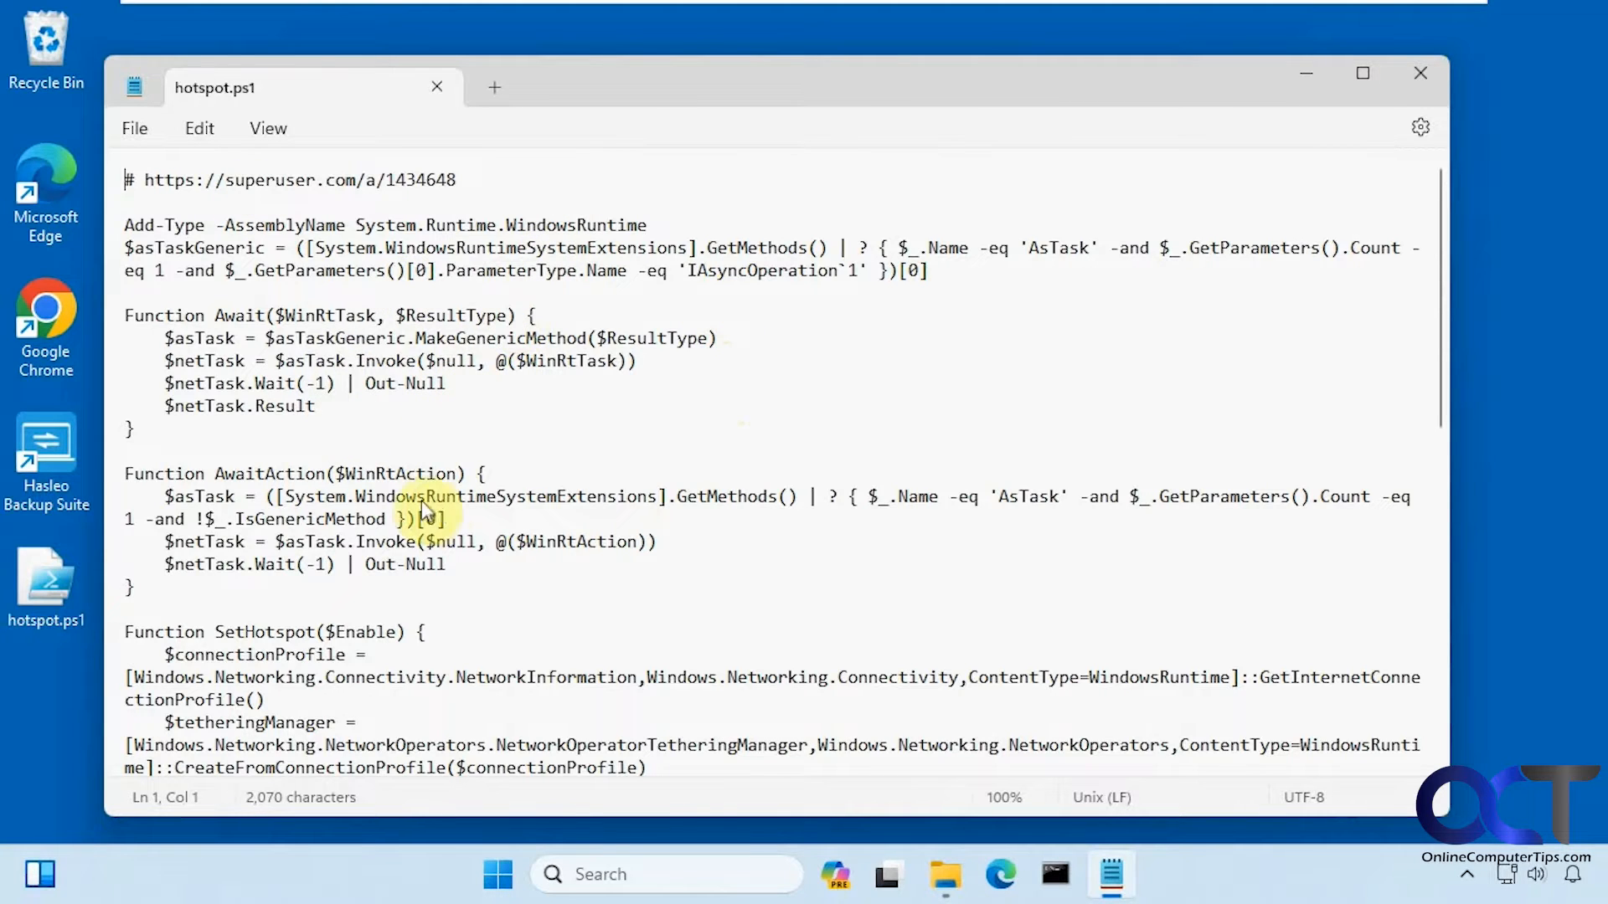
pyautogui.moveTo(386, 483)
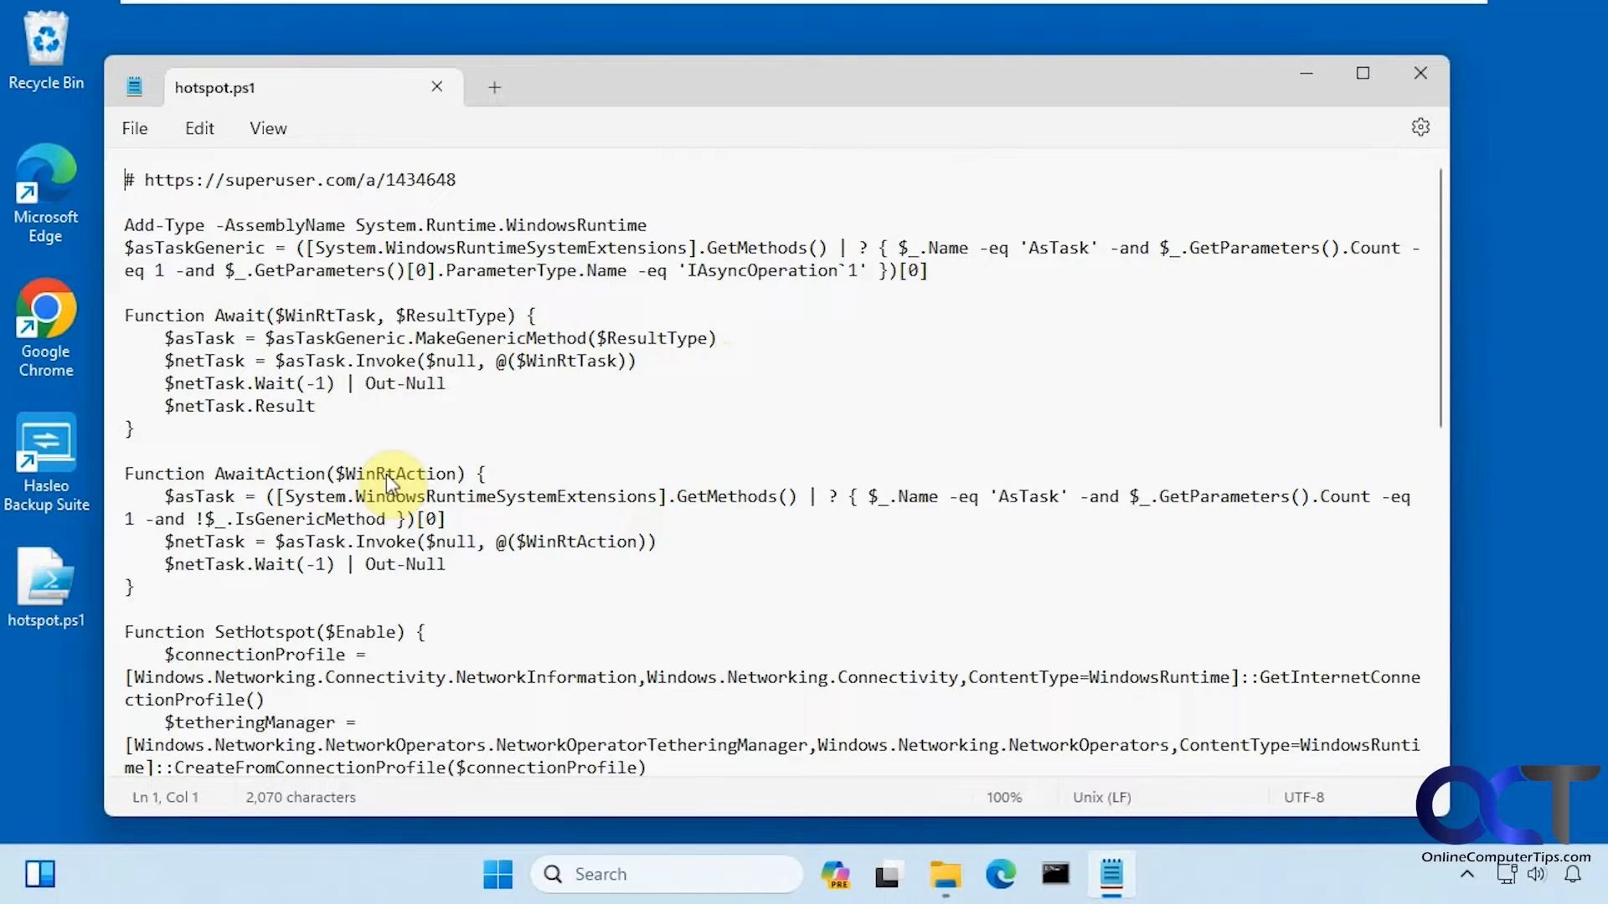
pyautogui.moveTo(1306, 79)
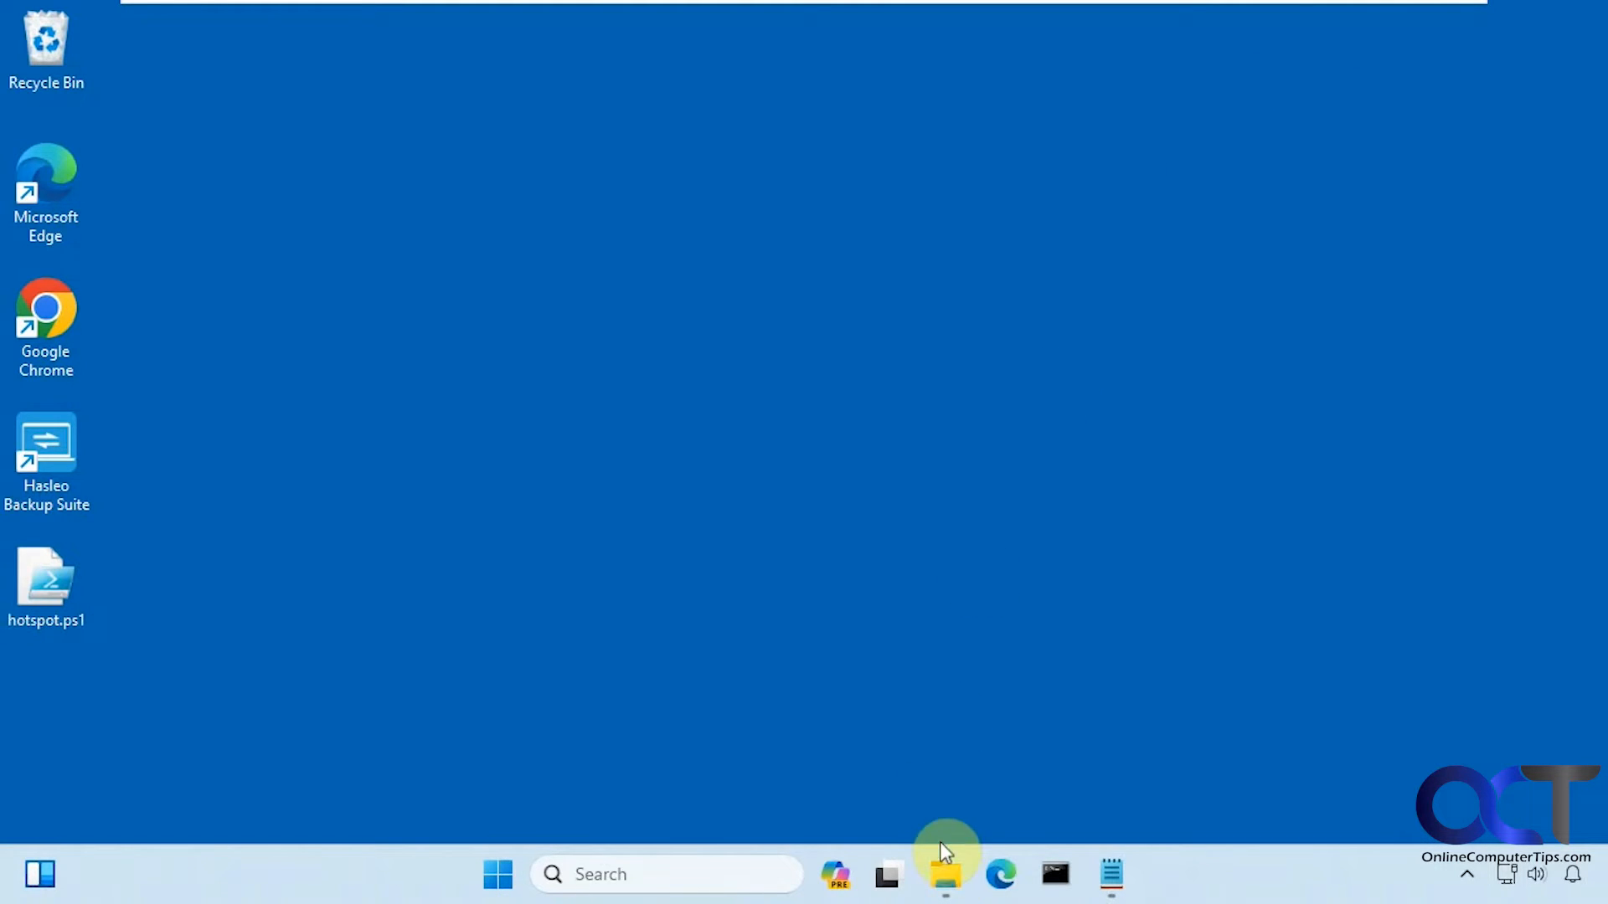
# Launch File Explorer from the taskbar to reach the demo folder
pyautogui.click(943, 874)
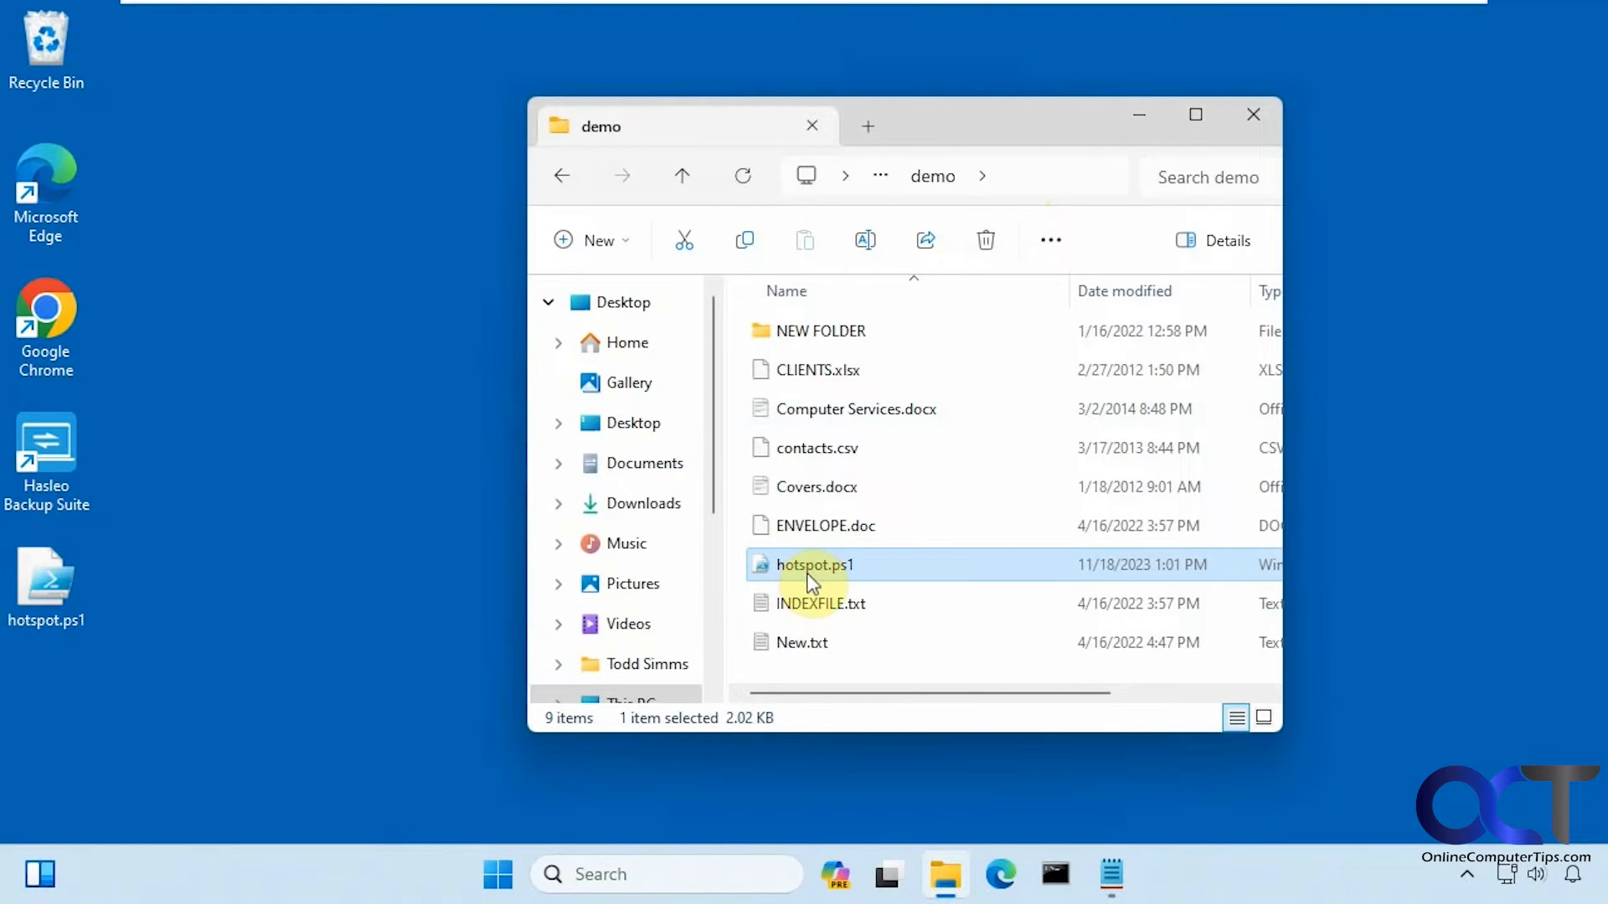
pyautogui.moveTo(853, 574)
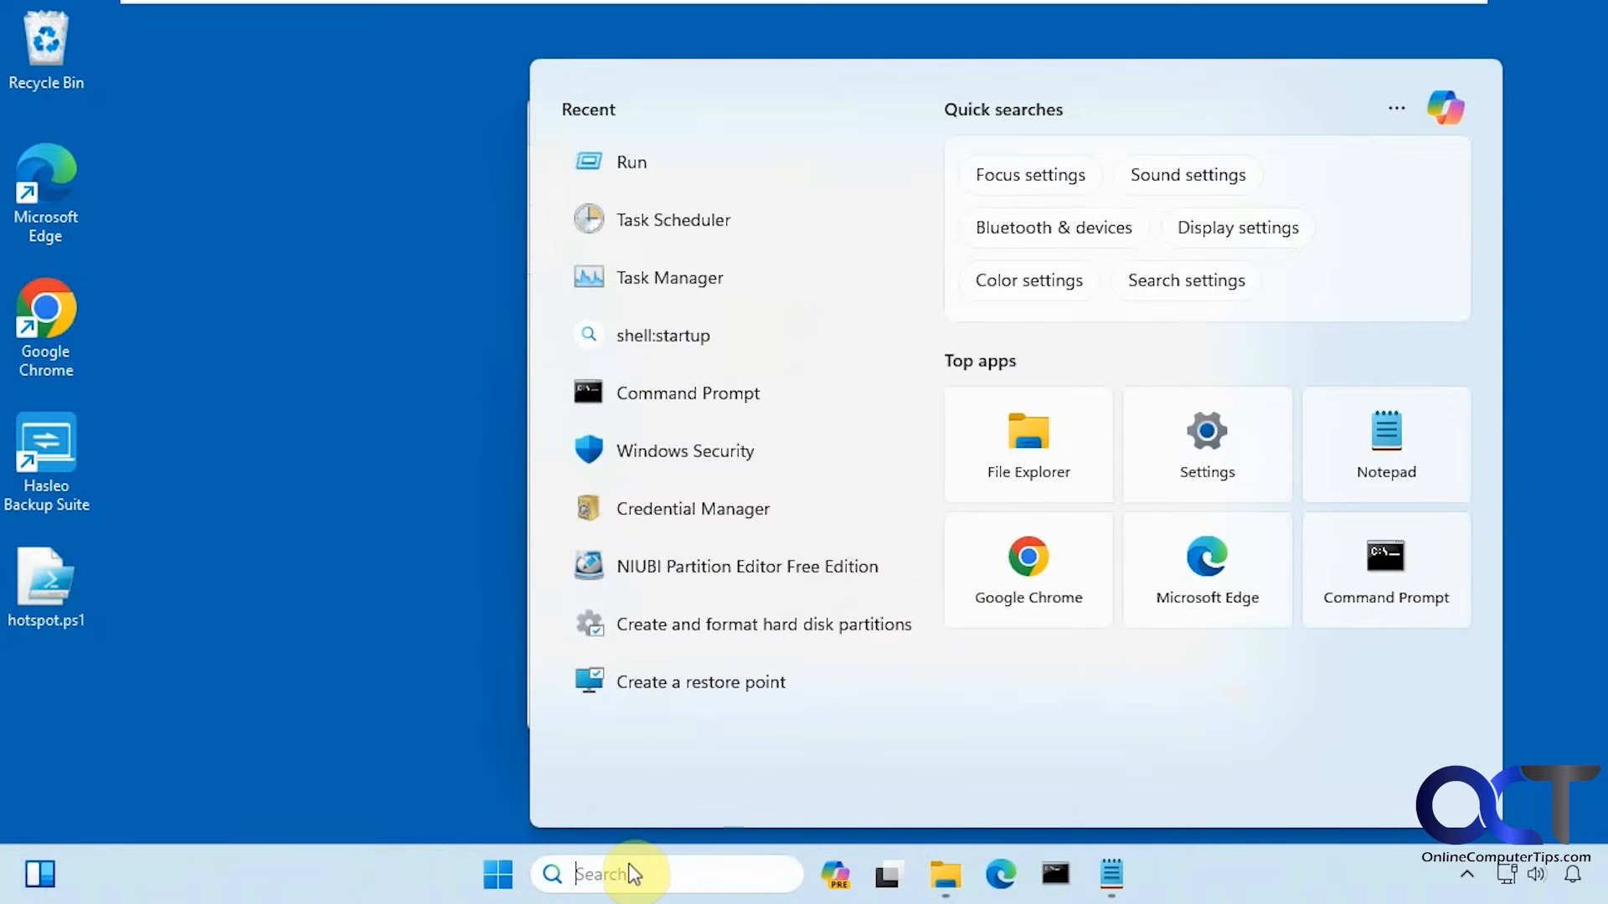
# Launch Task Scheduler from search and list the Task Scheduler Library tasks, including Hotspot
pyautogui.click(674, 219)
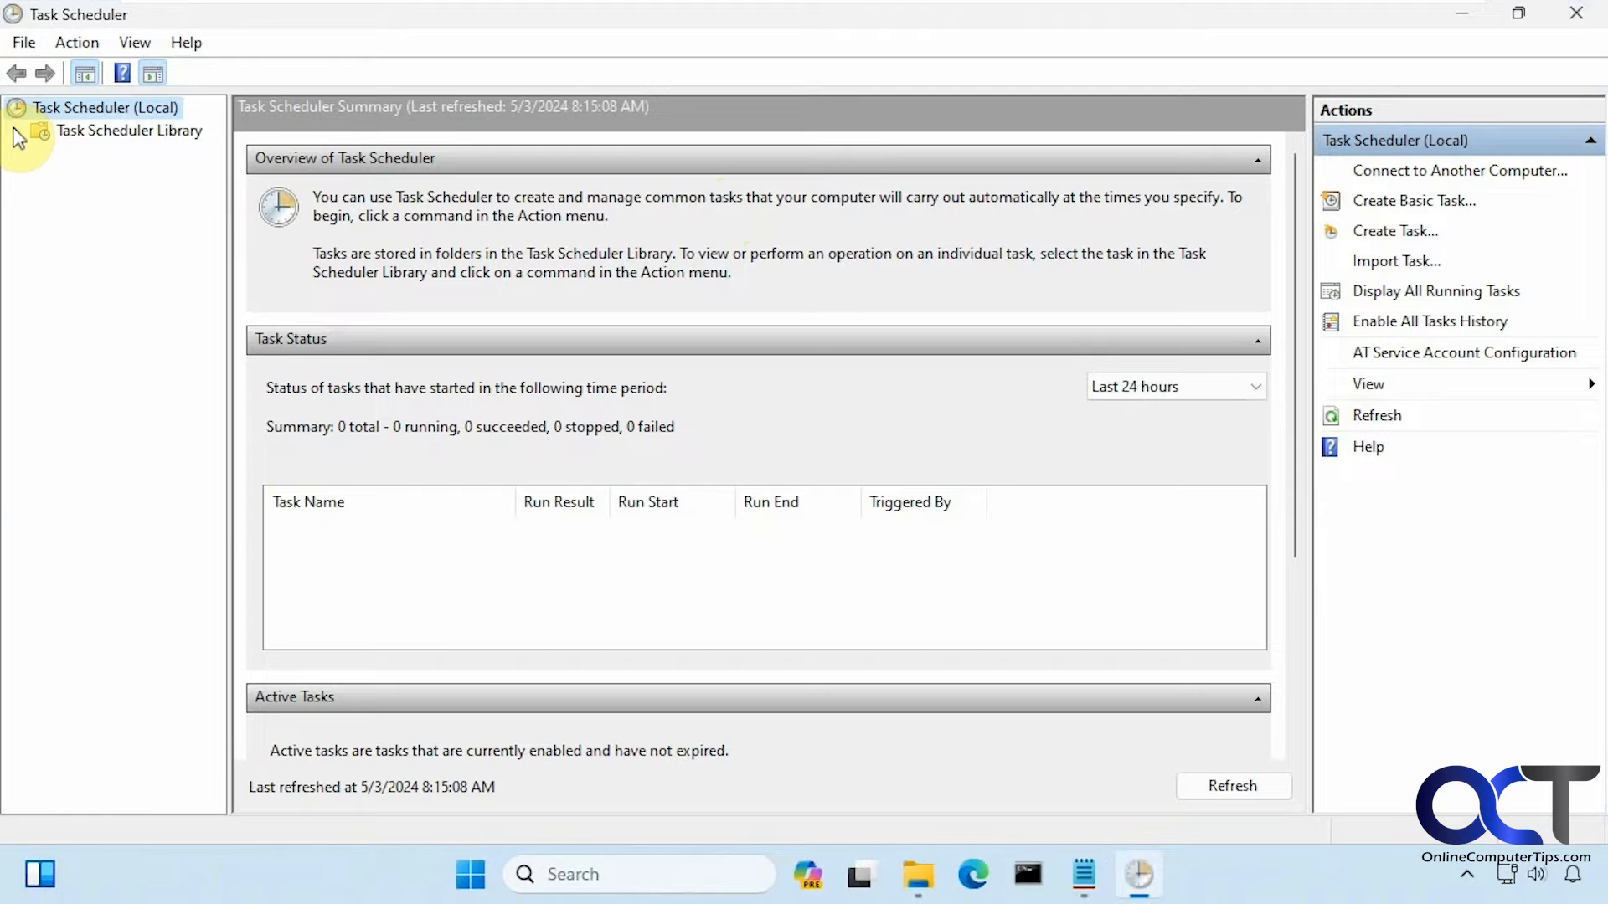
pyautogui.click(17, 131)
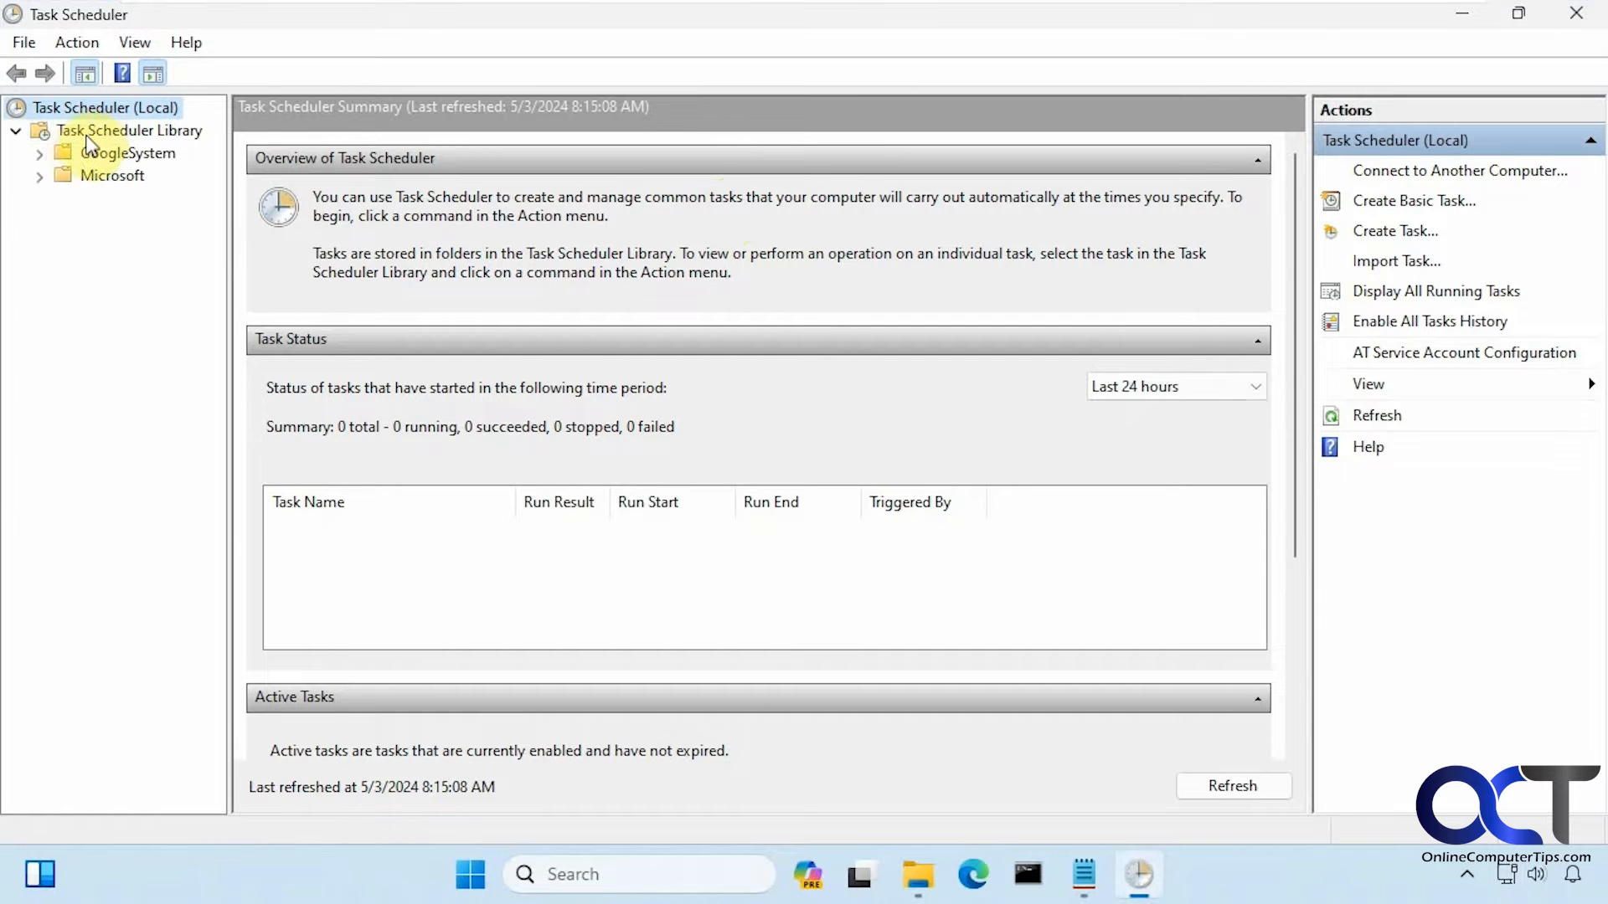
pyautogui.click(128, 130)
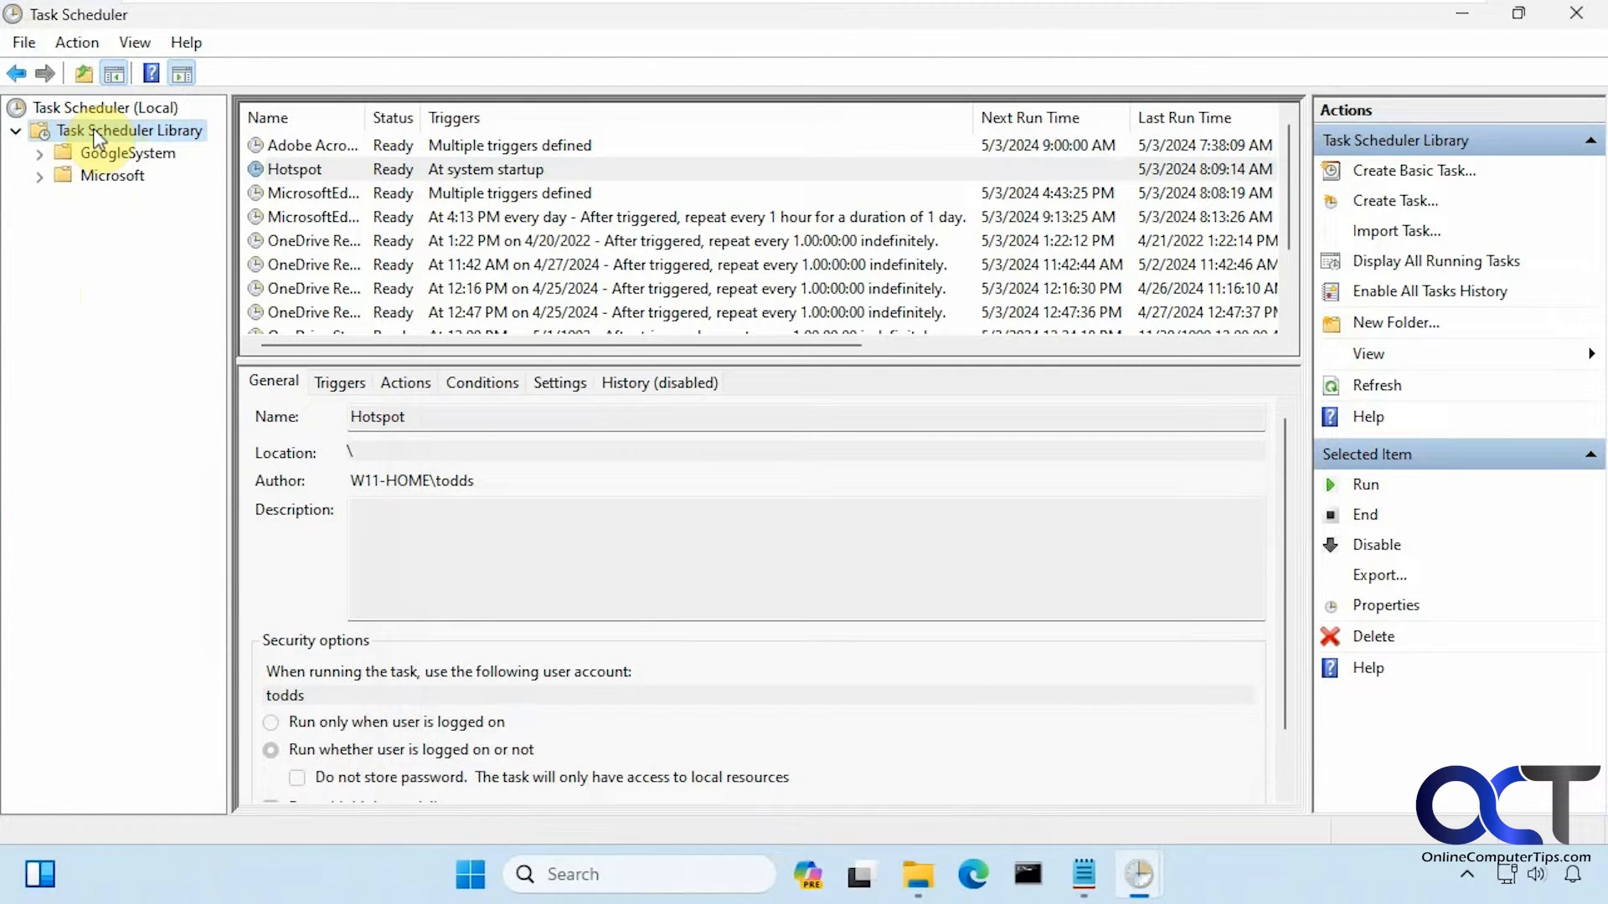
# Bring up the Hotspot task's Properties and move to its Triggers tab
pyautogui.rightClick(129, 131)
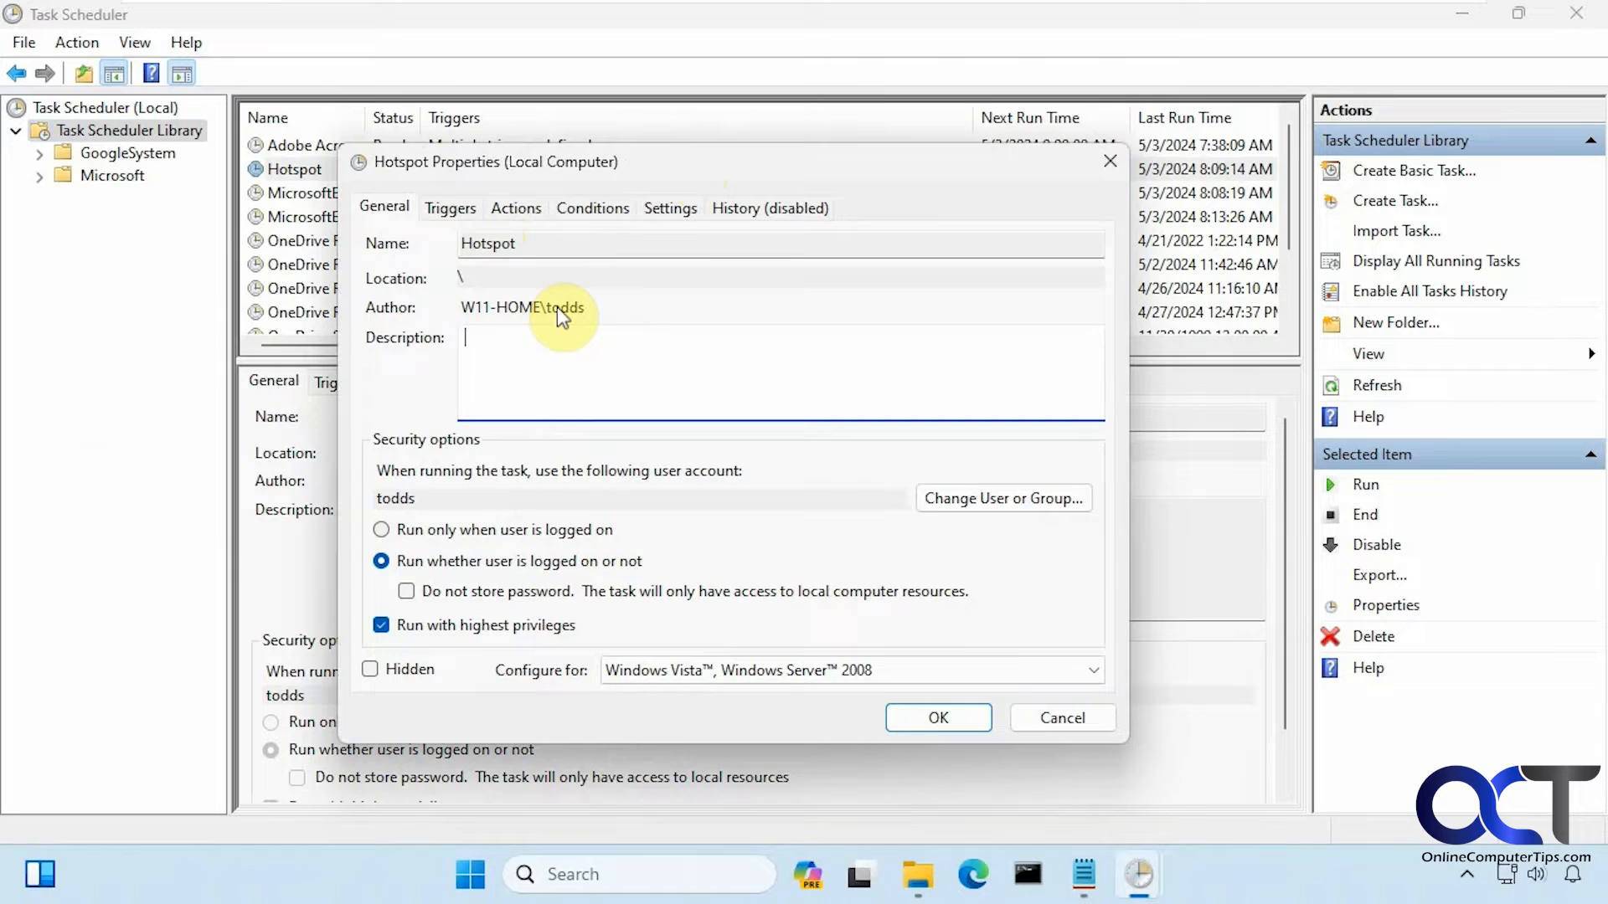
pyautogui.moveTo(382, 255)
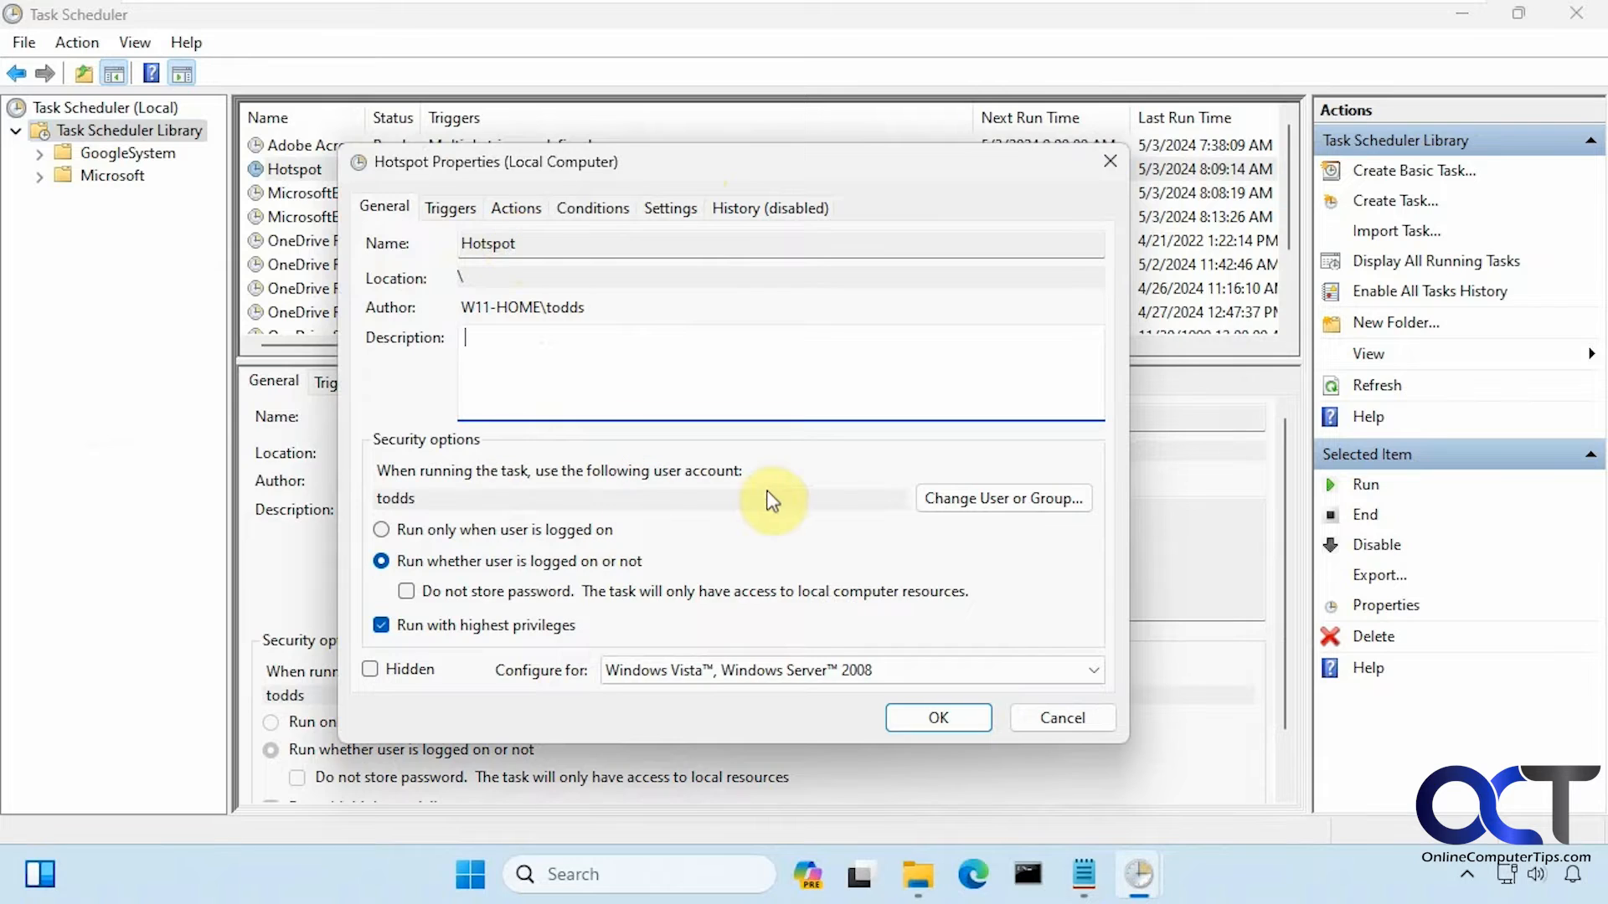
pyautogui.moveTo(754, 584)
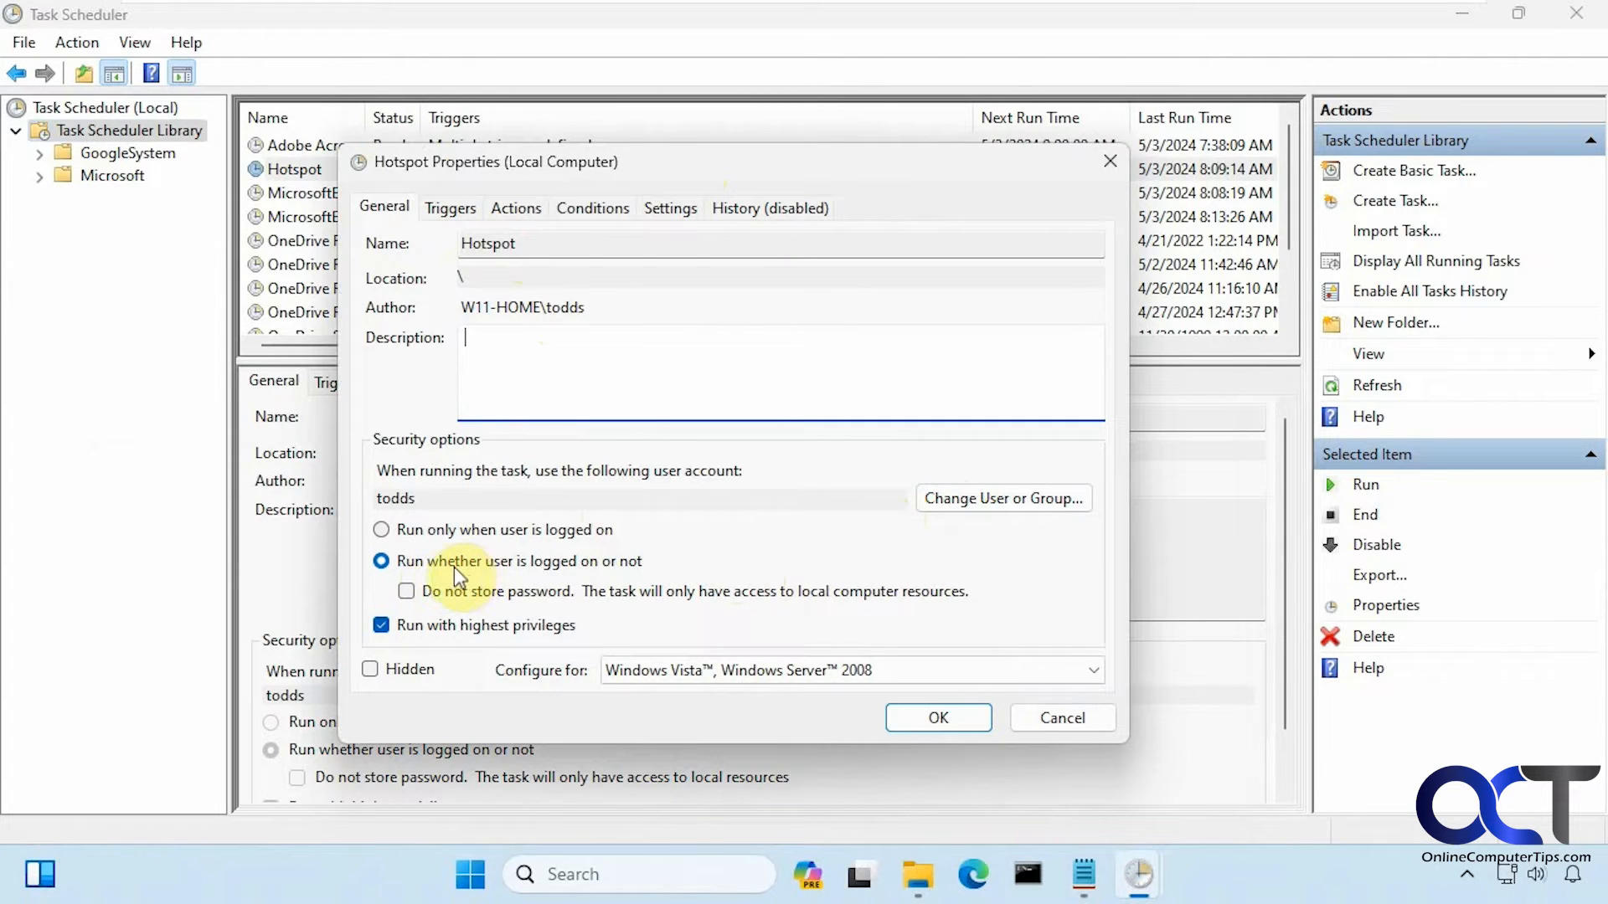
pyautogui.moveTo(614, 571)
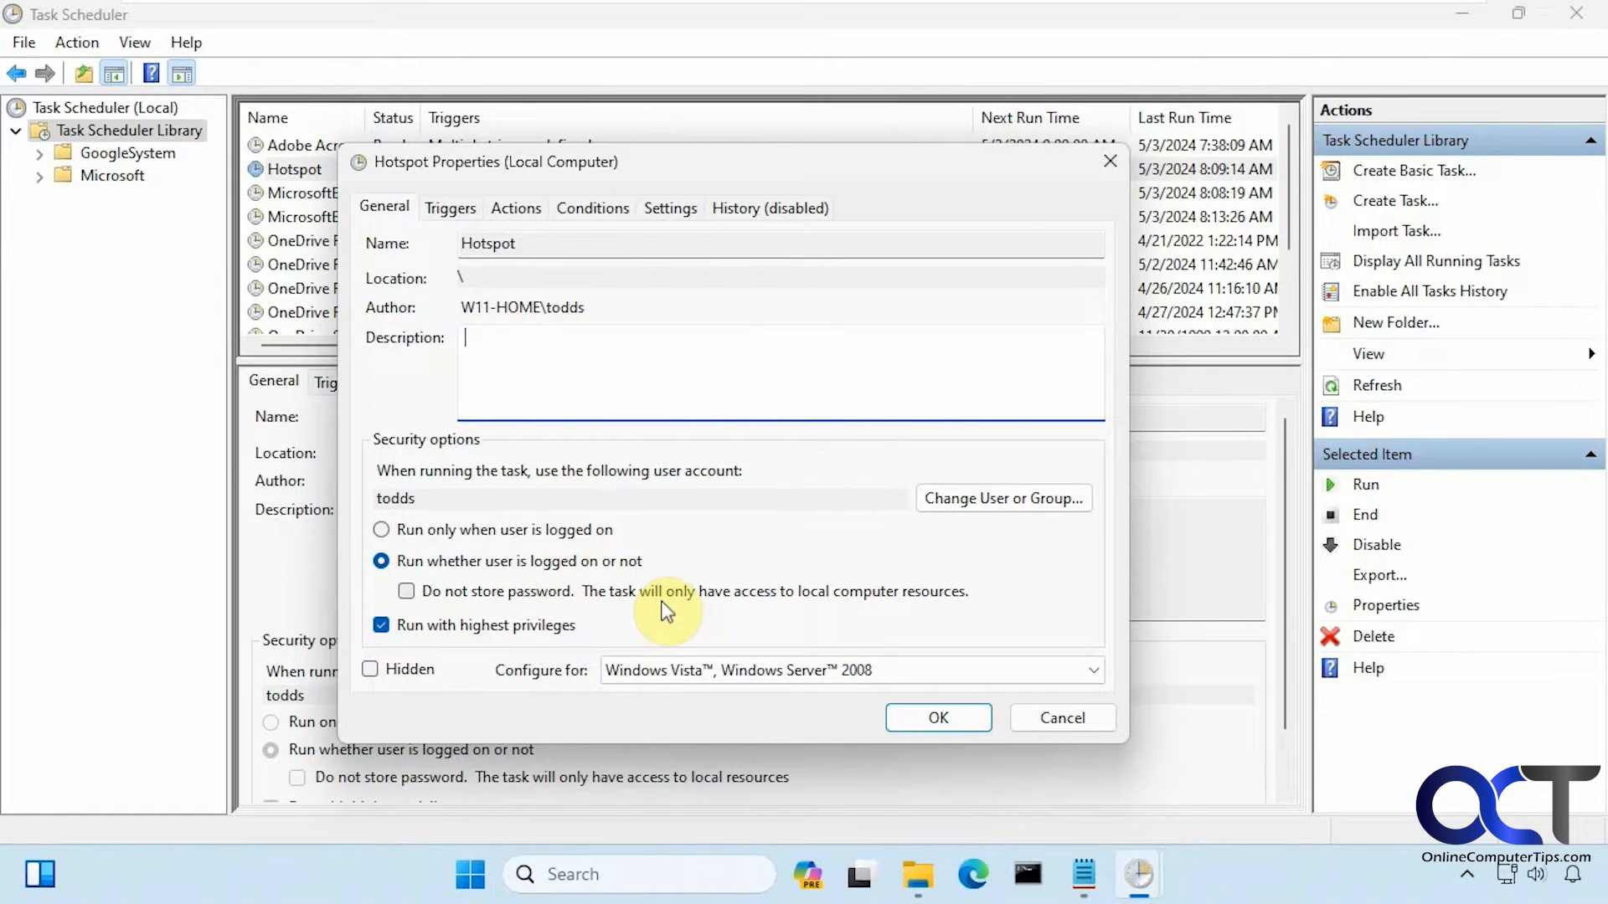
pyautogui.click(449, 207)
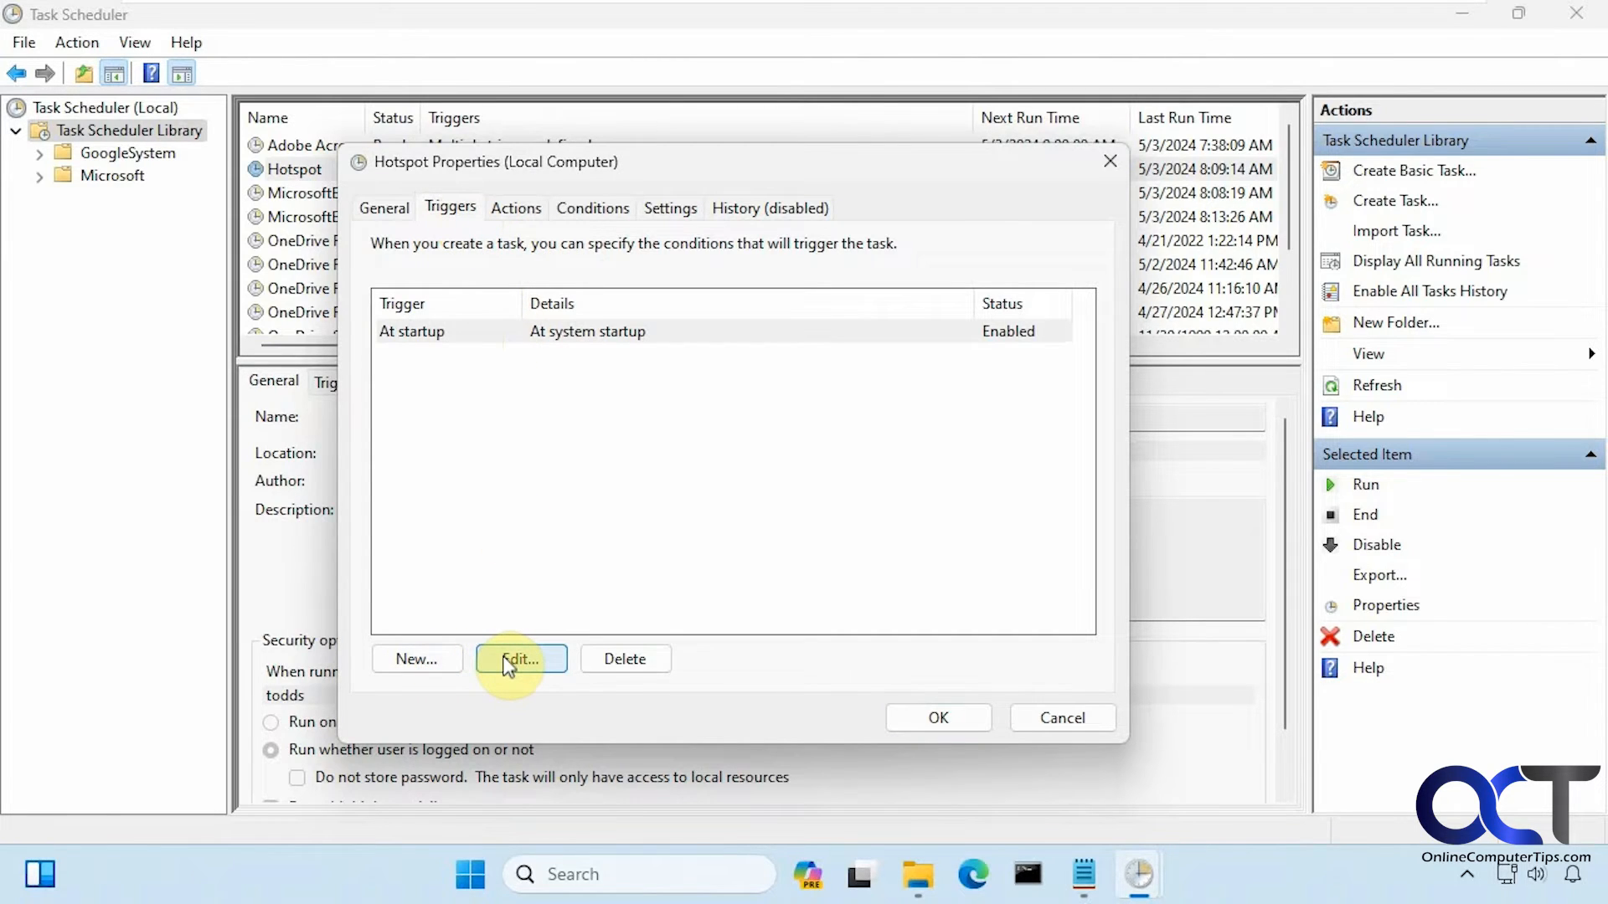
# Edit the At startup trigger to show its 1-minute delay and 30-minute stop limit
pyautogui.click(521, 660)
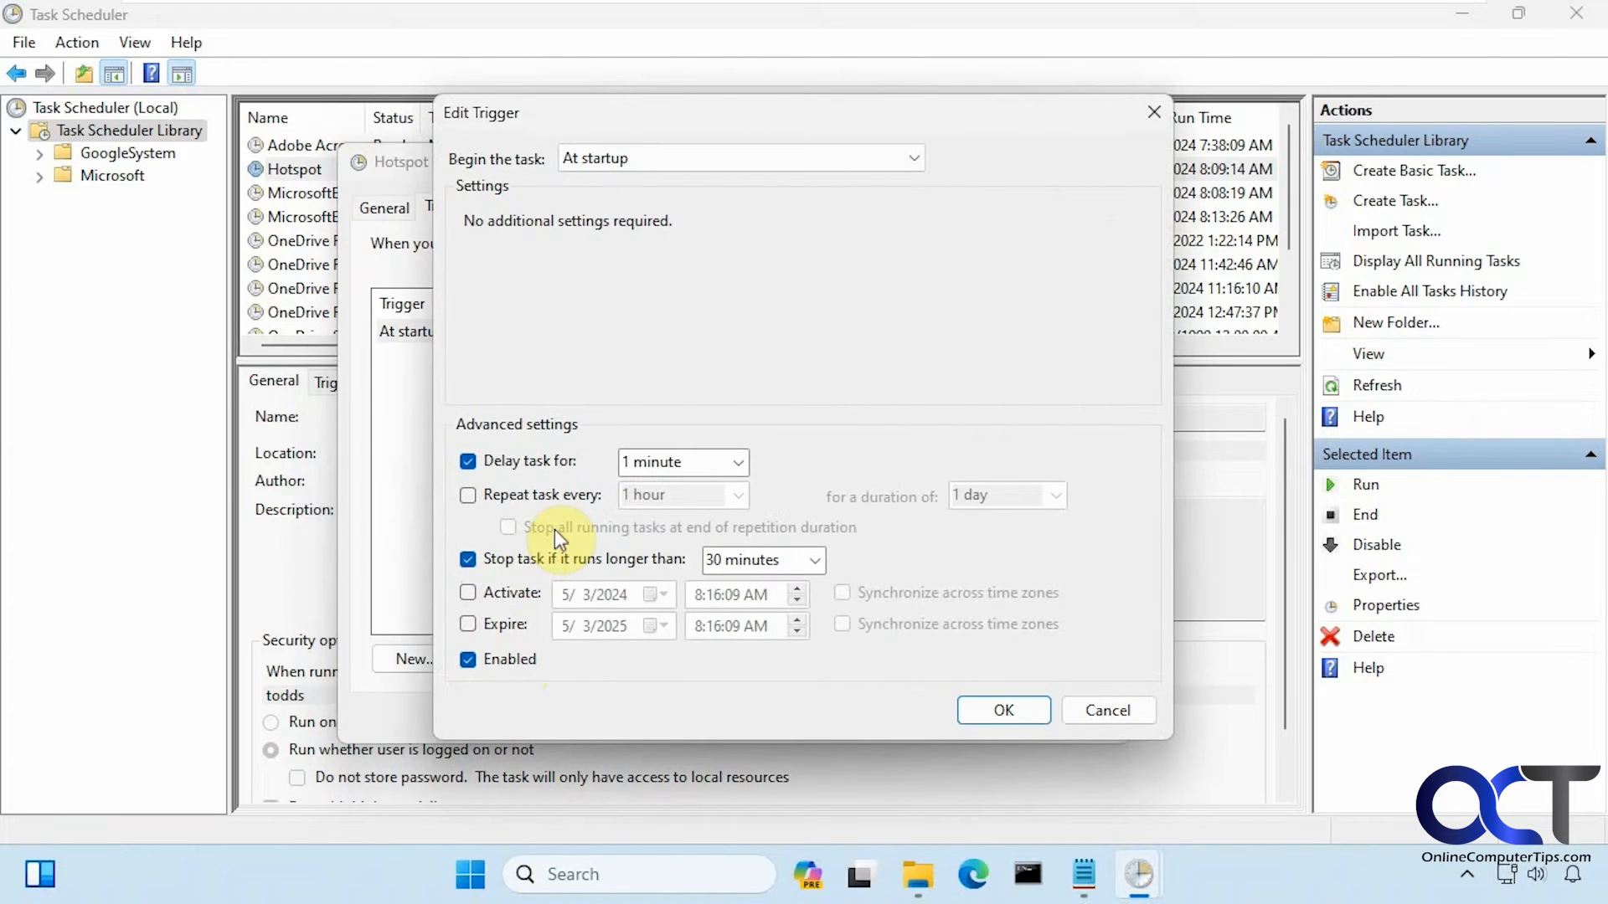
pyautogui.moveTo(517, 169)
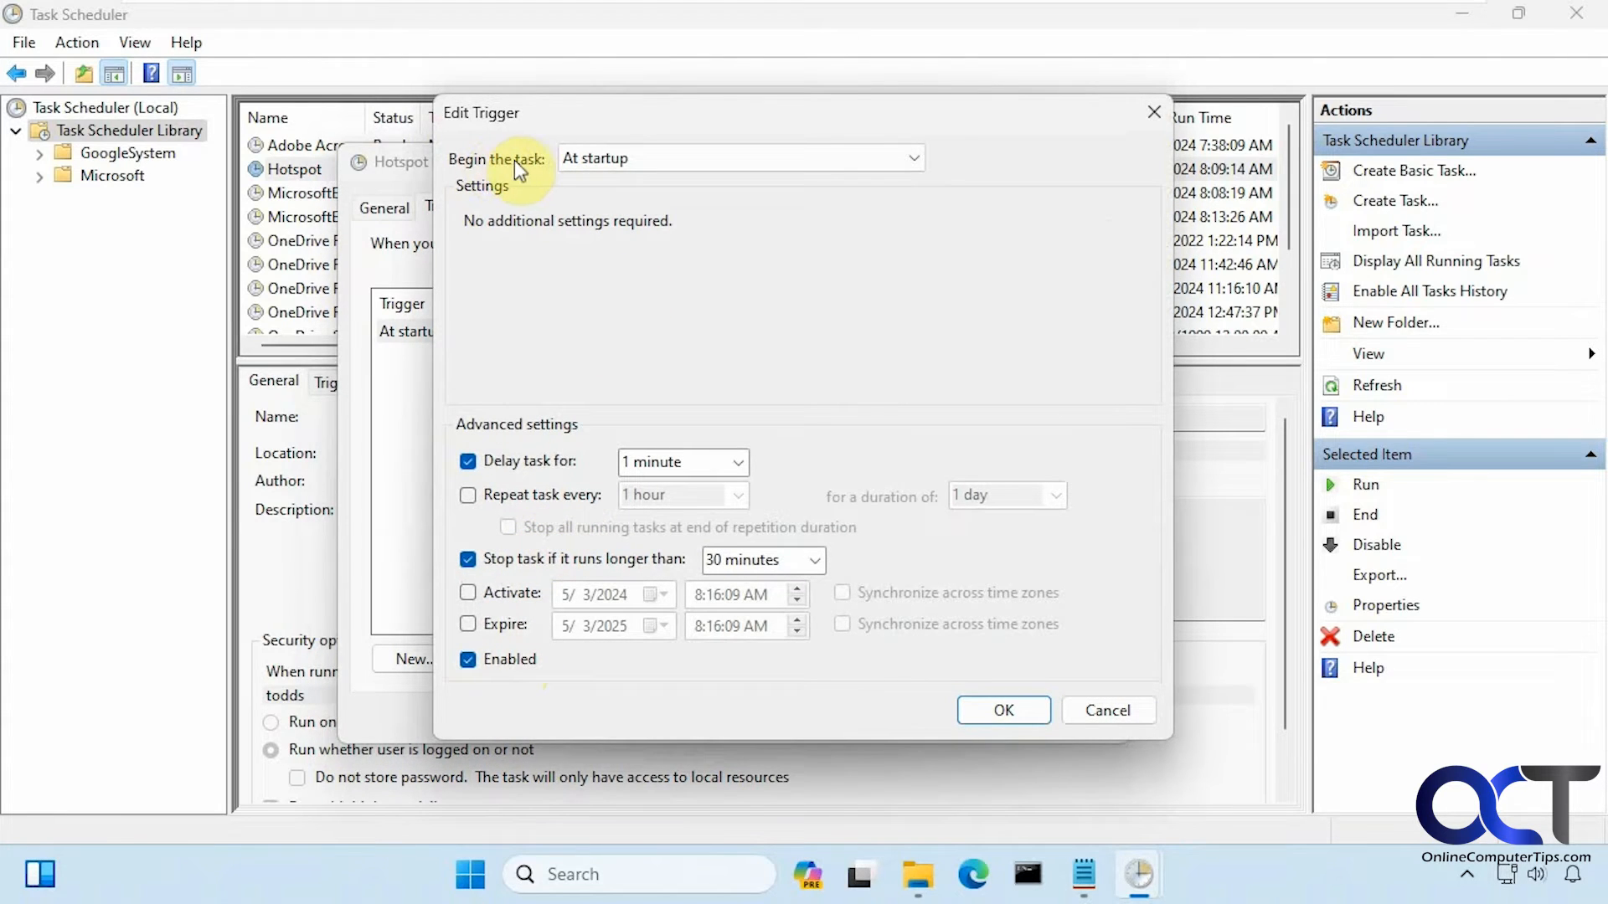
pyautogui.moveTo(533, 472)
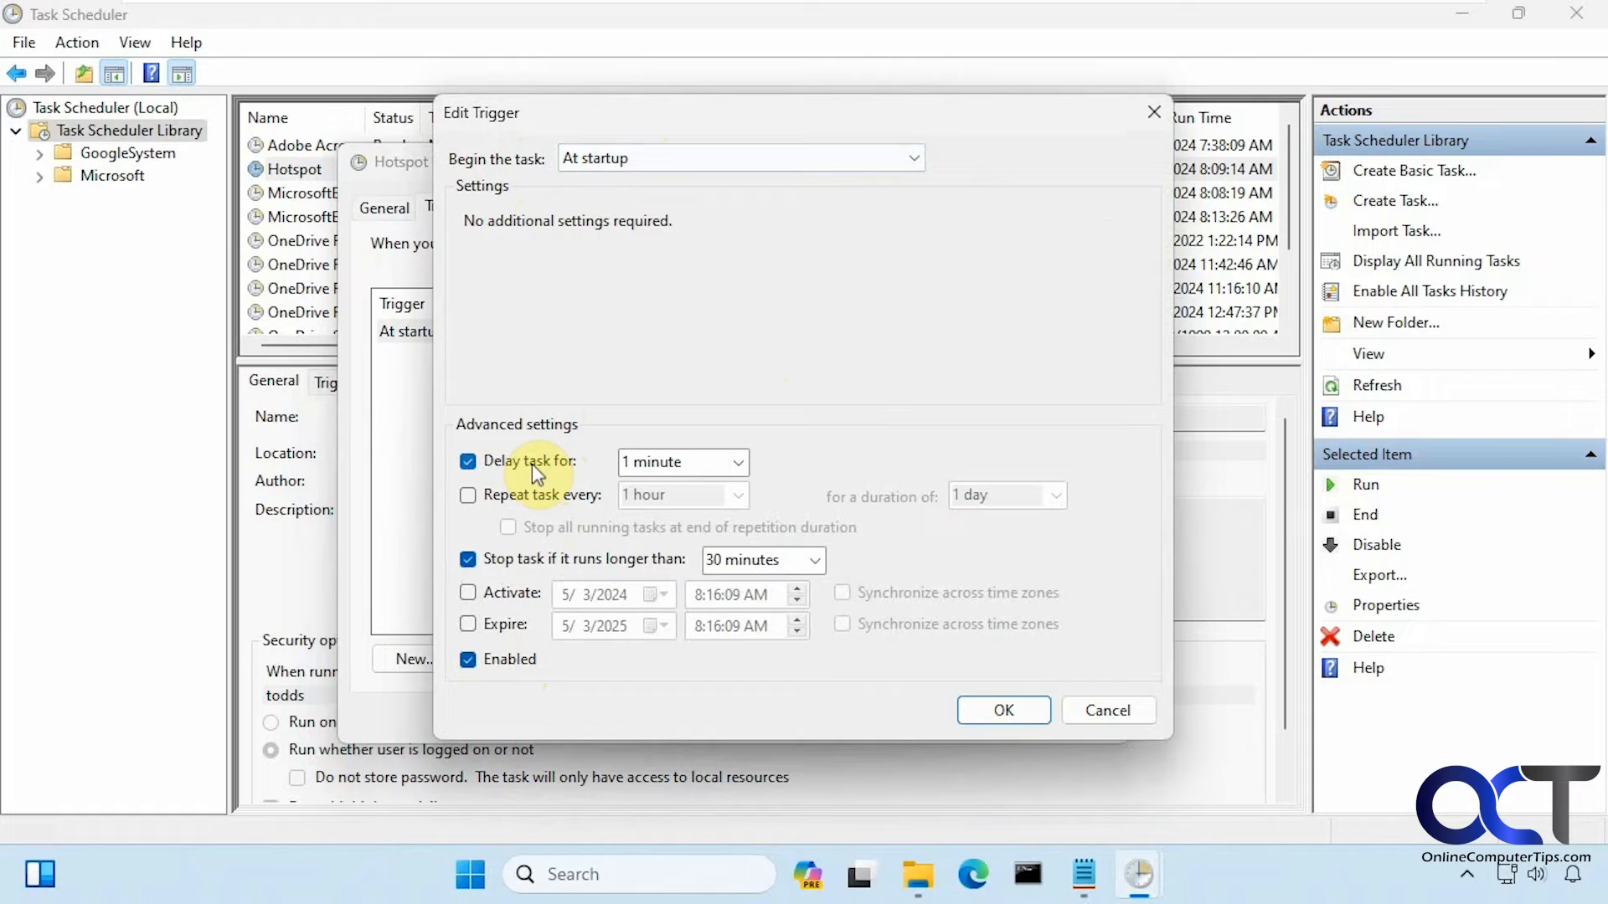
pyautogui.moveTo(750, 387)
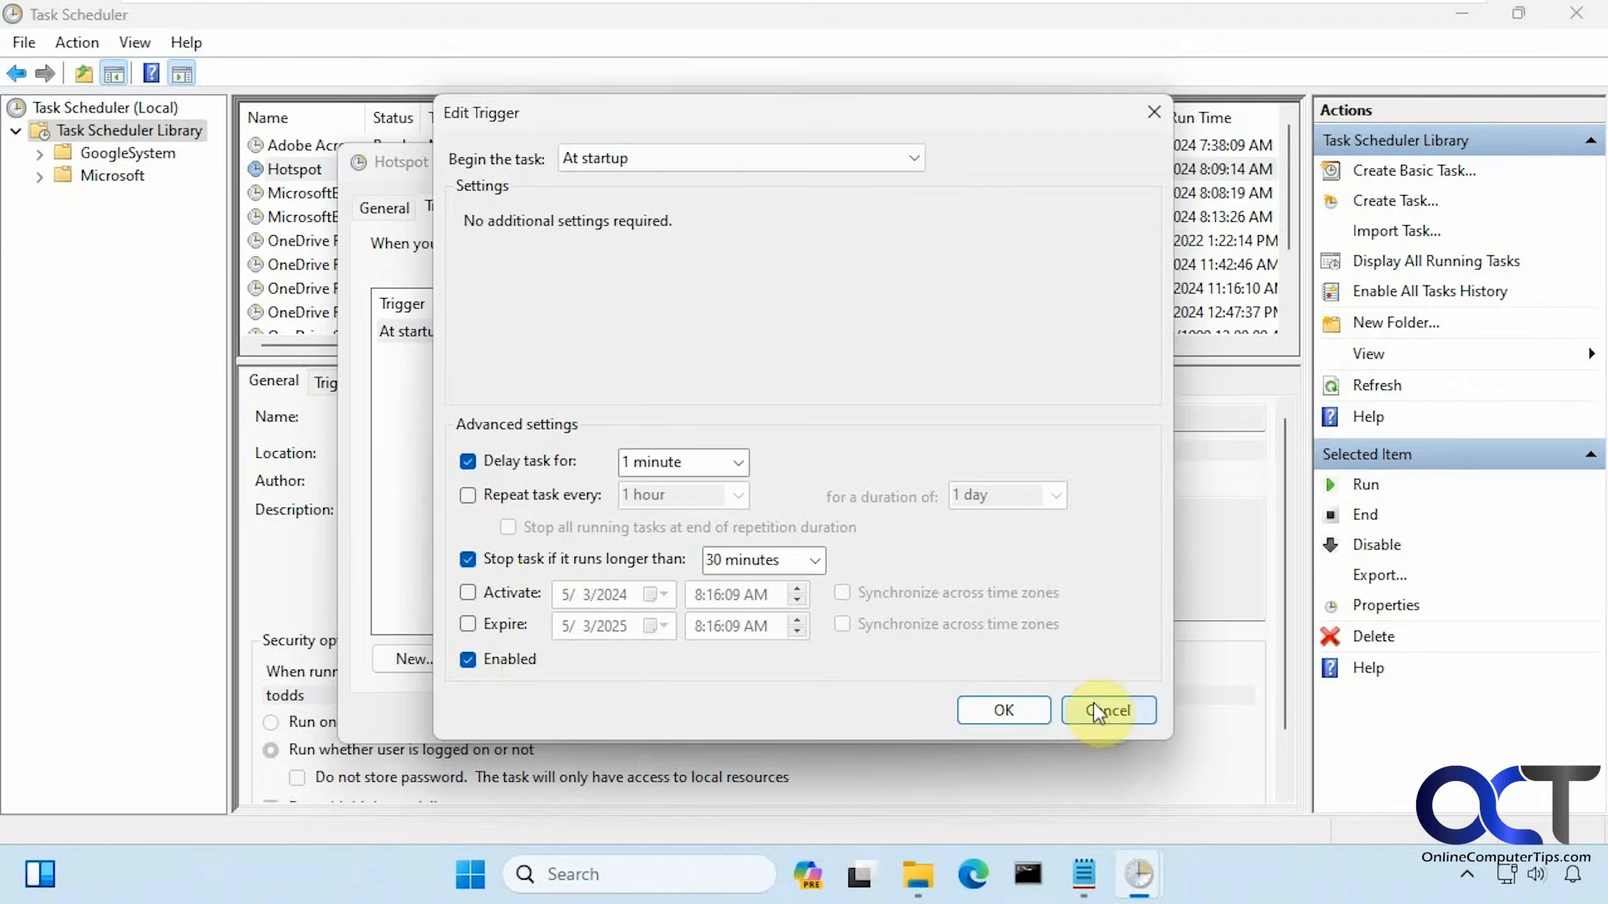
# Cancel the trigger editor and inspect the action running powershell.exe with C:\demo\hotspot.ps1
pyautogui.click(1107, 710)
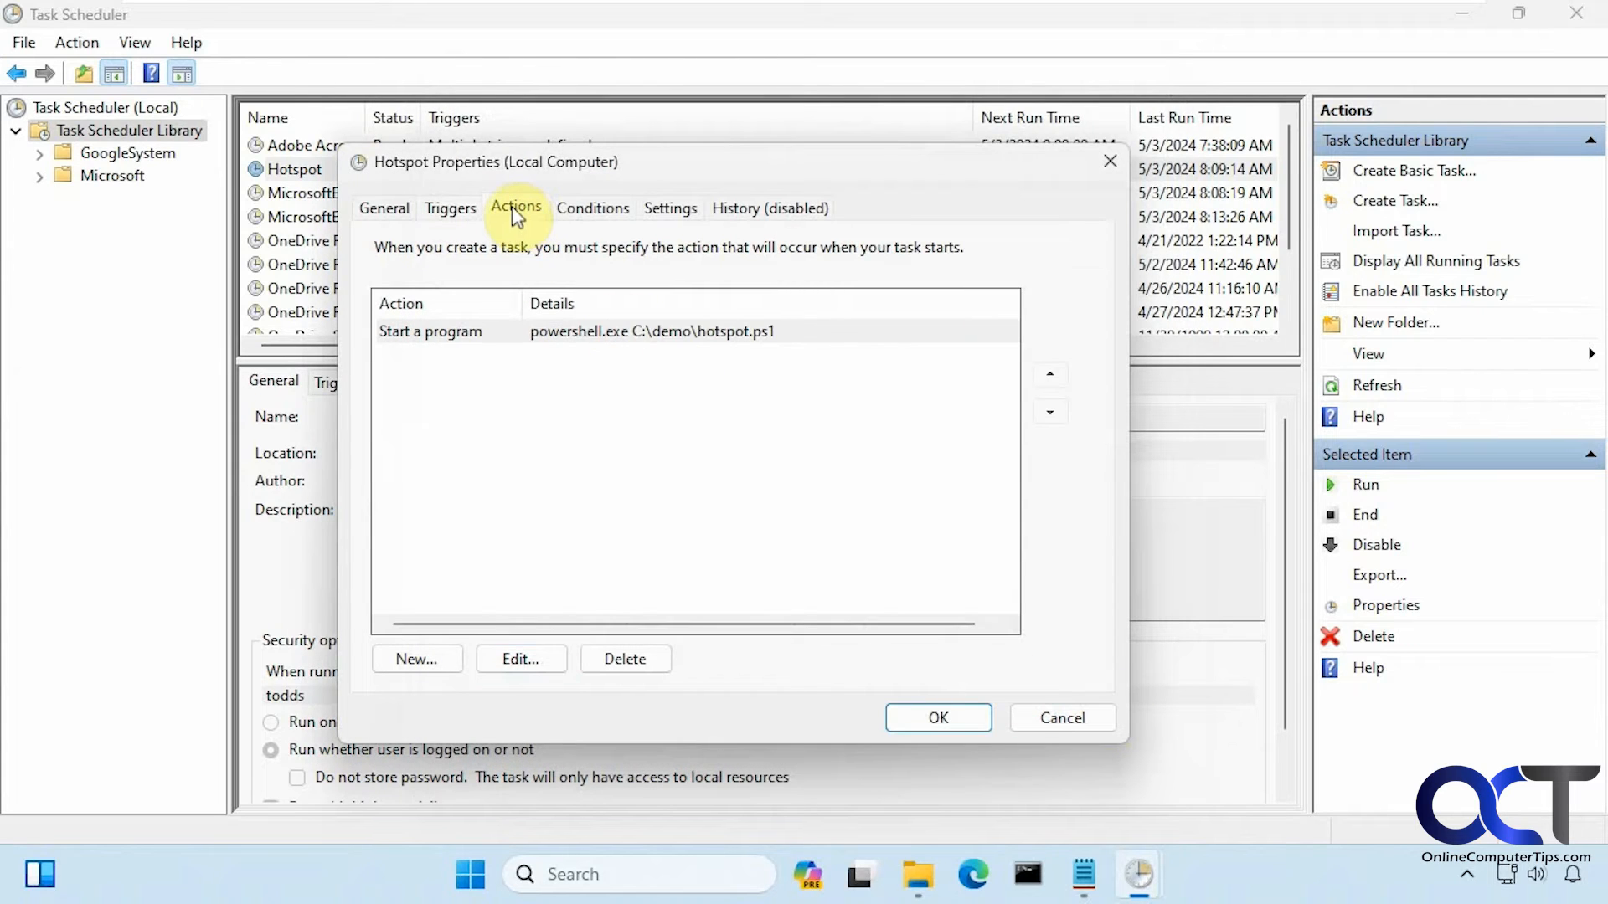
pyautogui.click(519, 658)
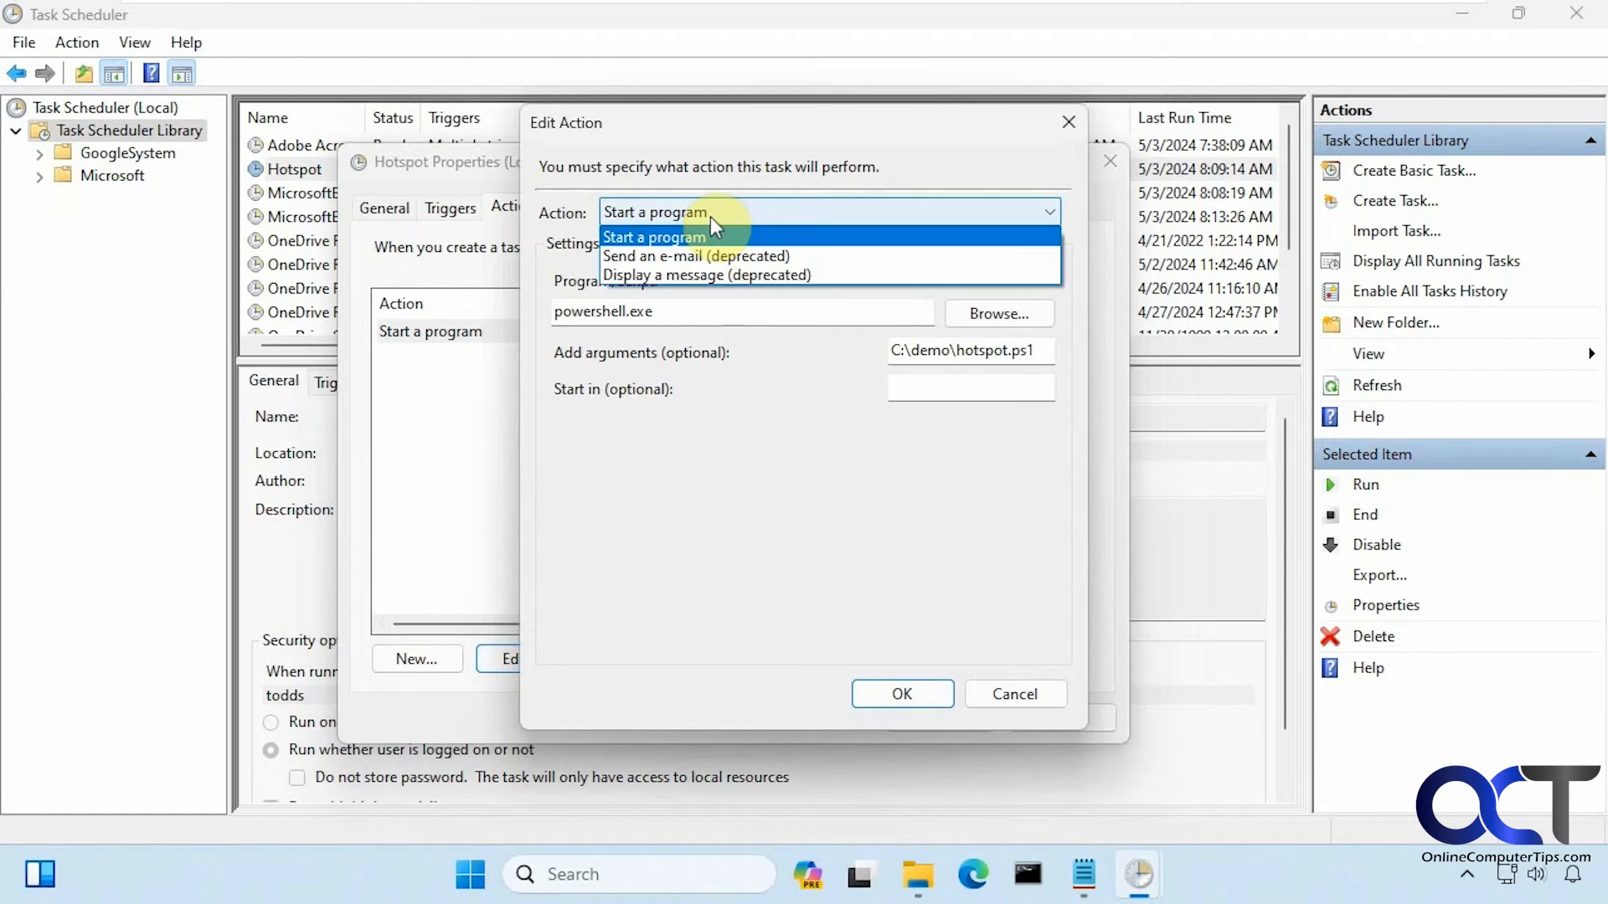
pyautogui.click(655, 236)
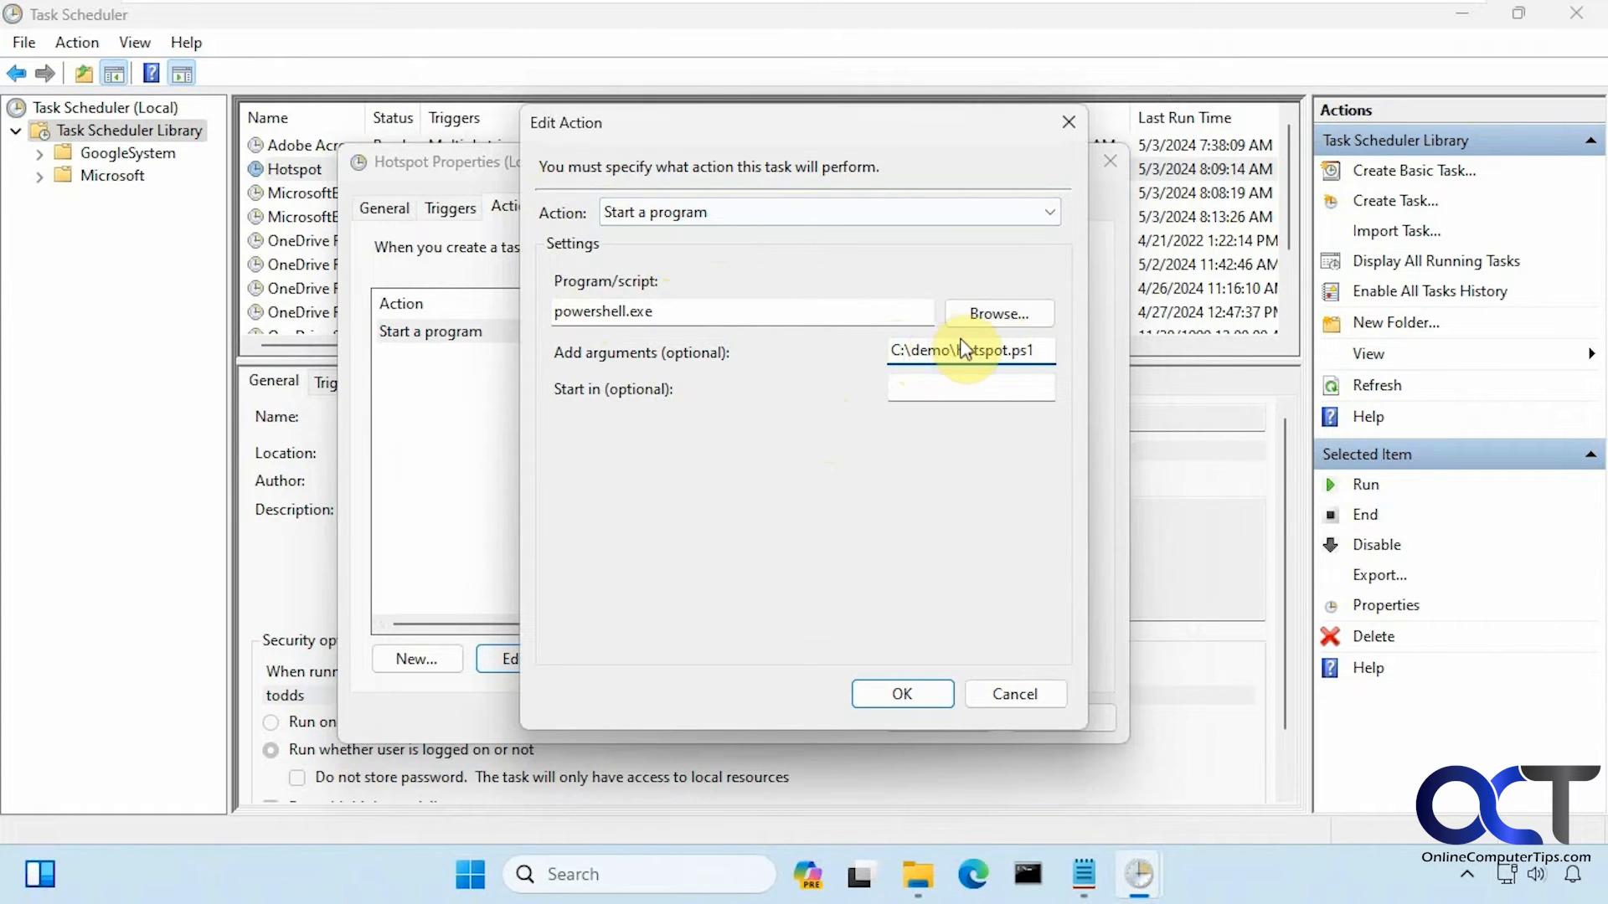
pyautogui.click(917, 874)
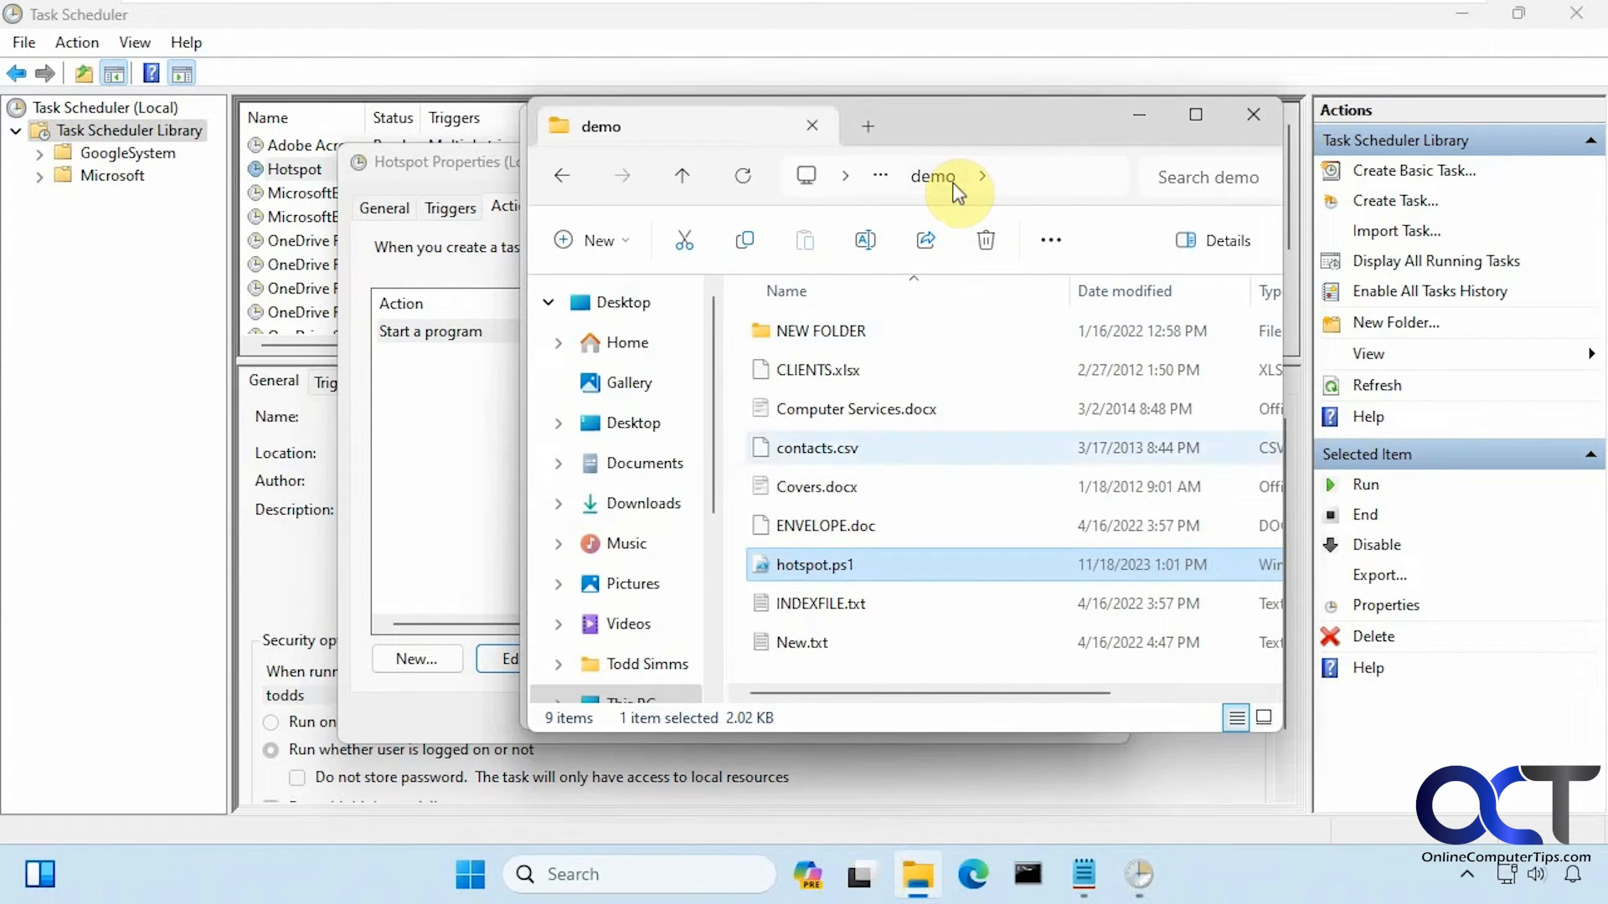
pyautogui.moveTo(1141, 116)
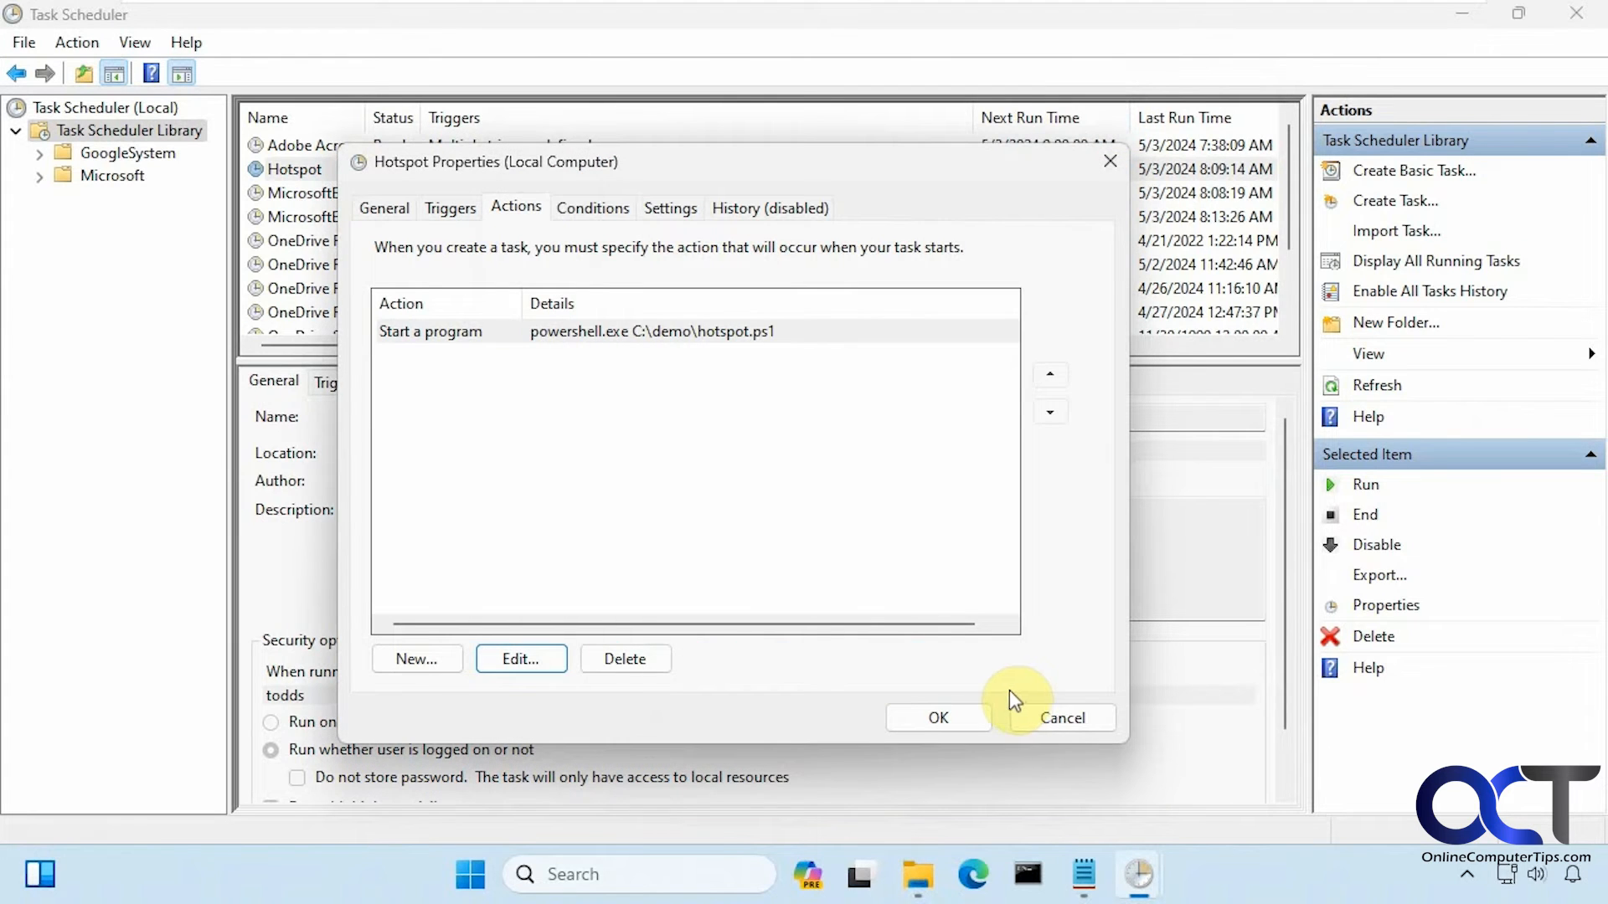
# Review the Conditions and Settings tabs, then close Hotspot Properties with OK
pyautogui.click(593, 207)
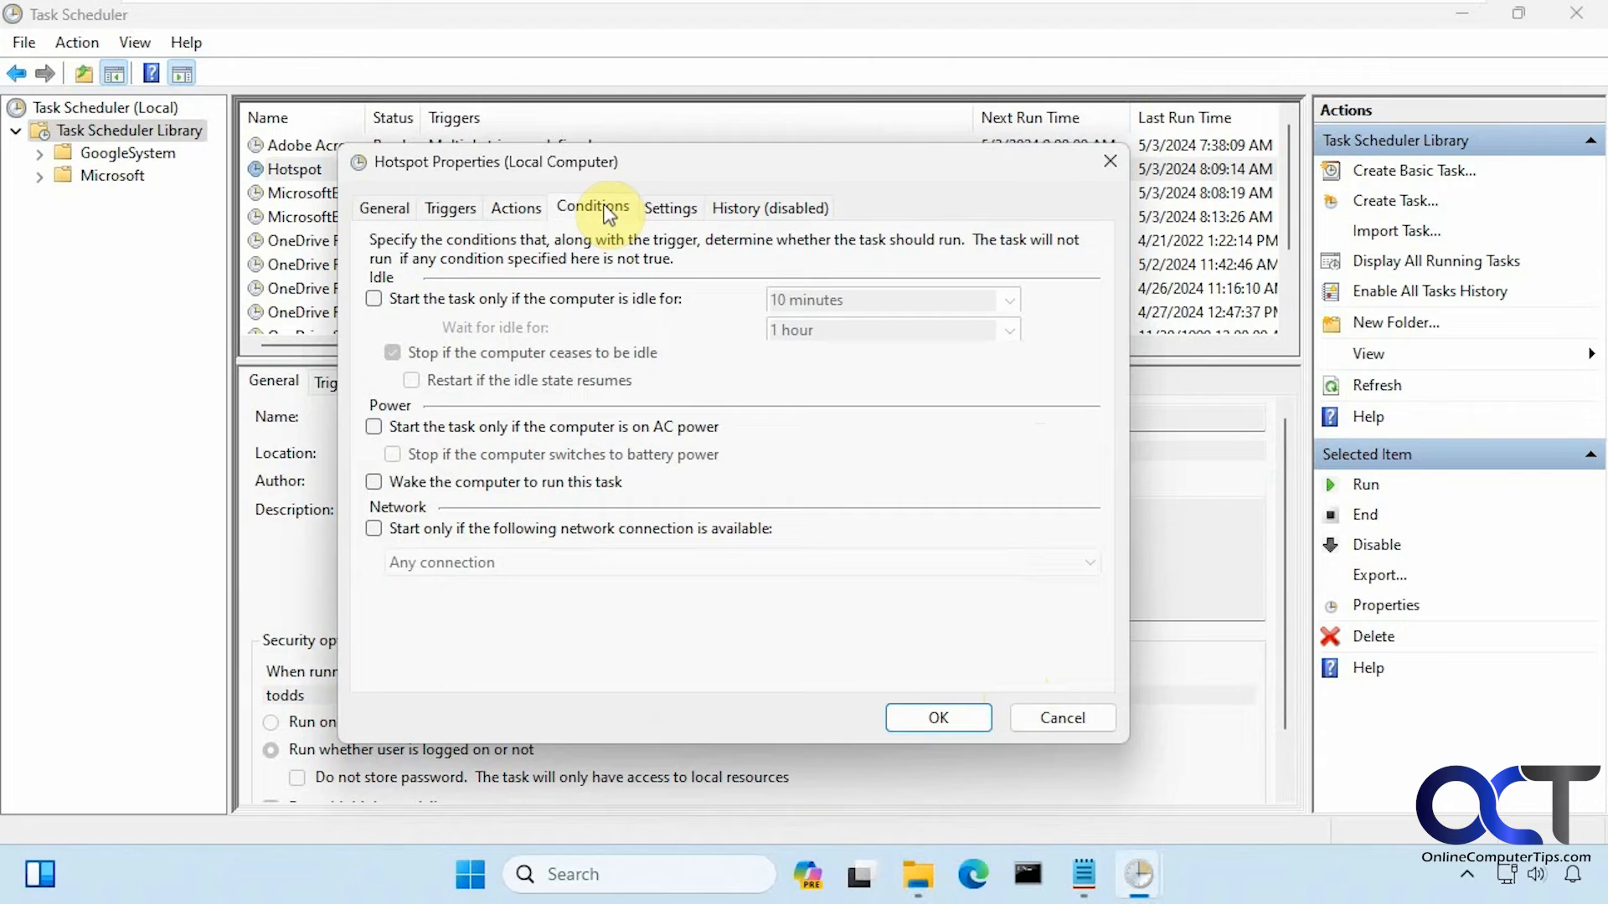
pyautogui.click(670, 208)
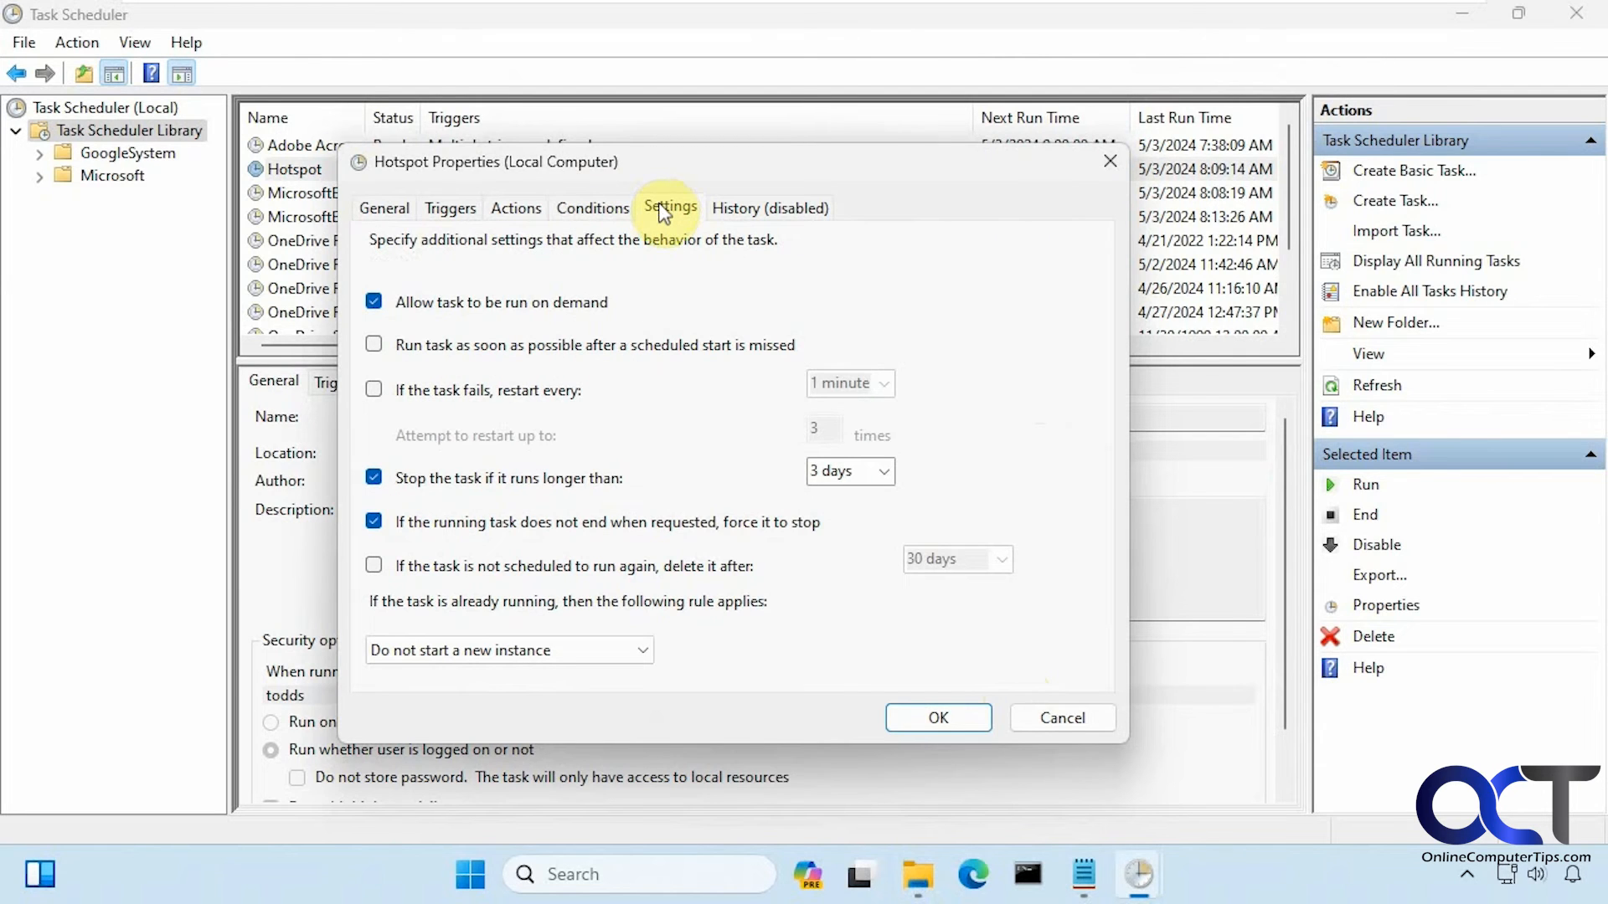
pyautogui.moveTo(500, 313)
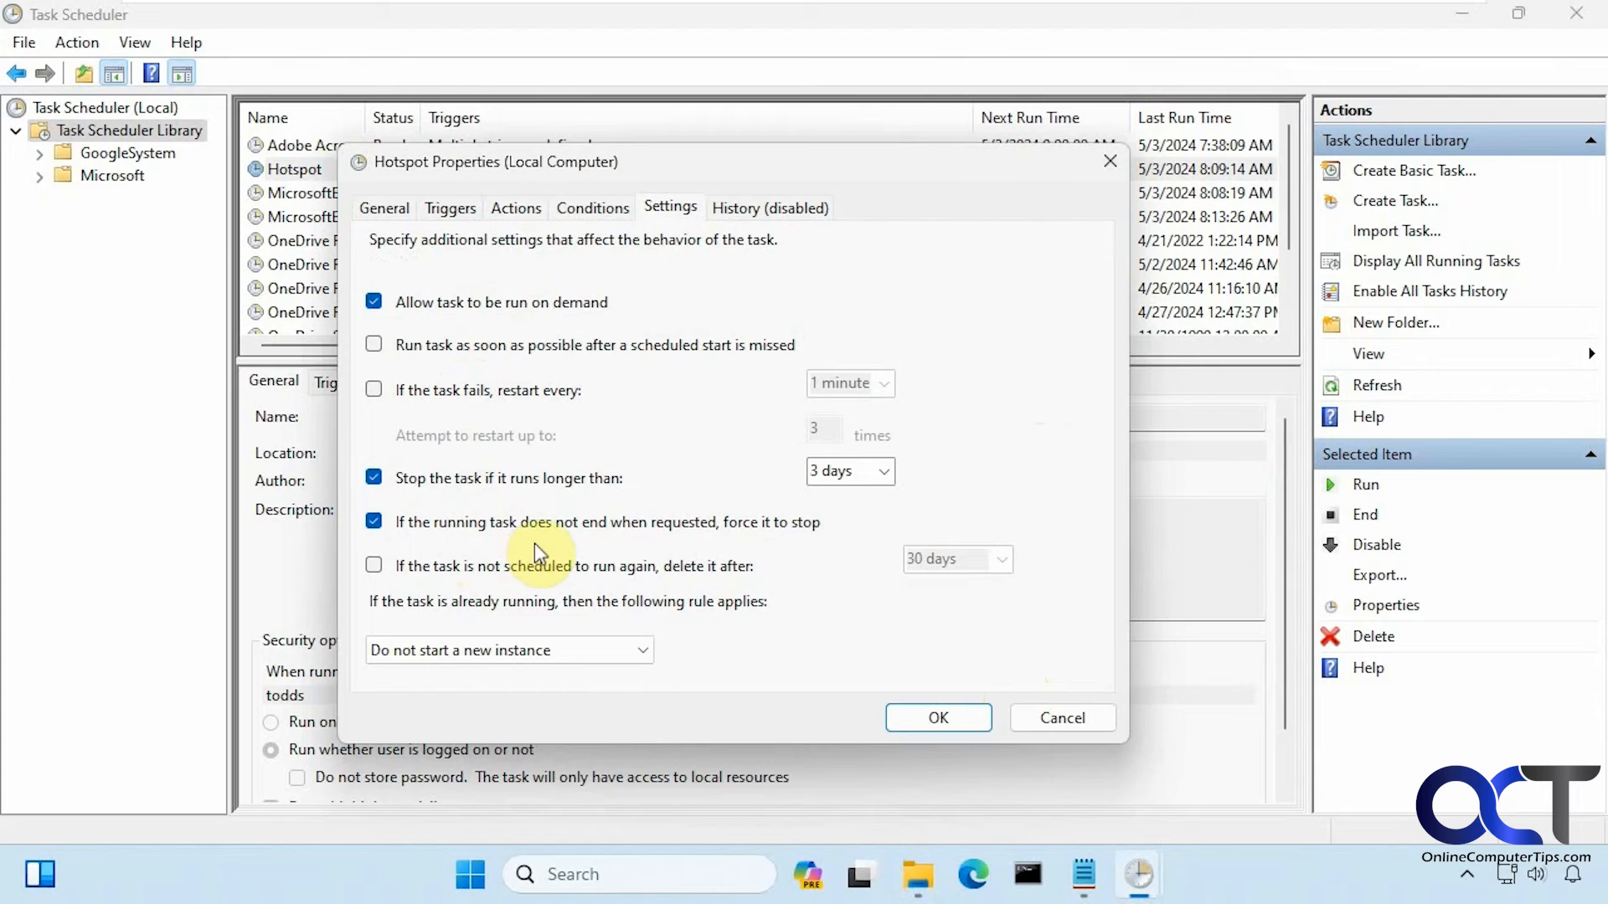
pyautogui.click(937, 717)
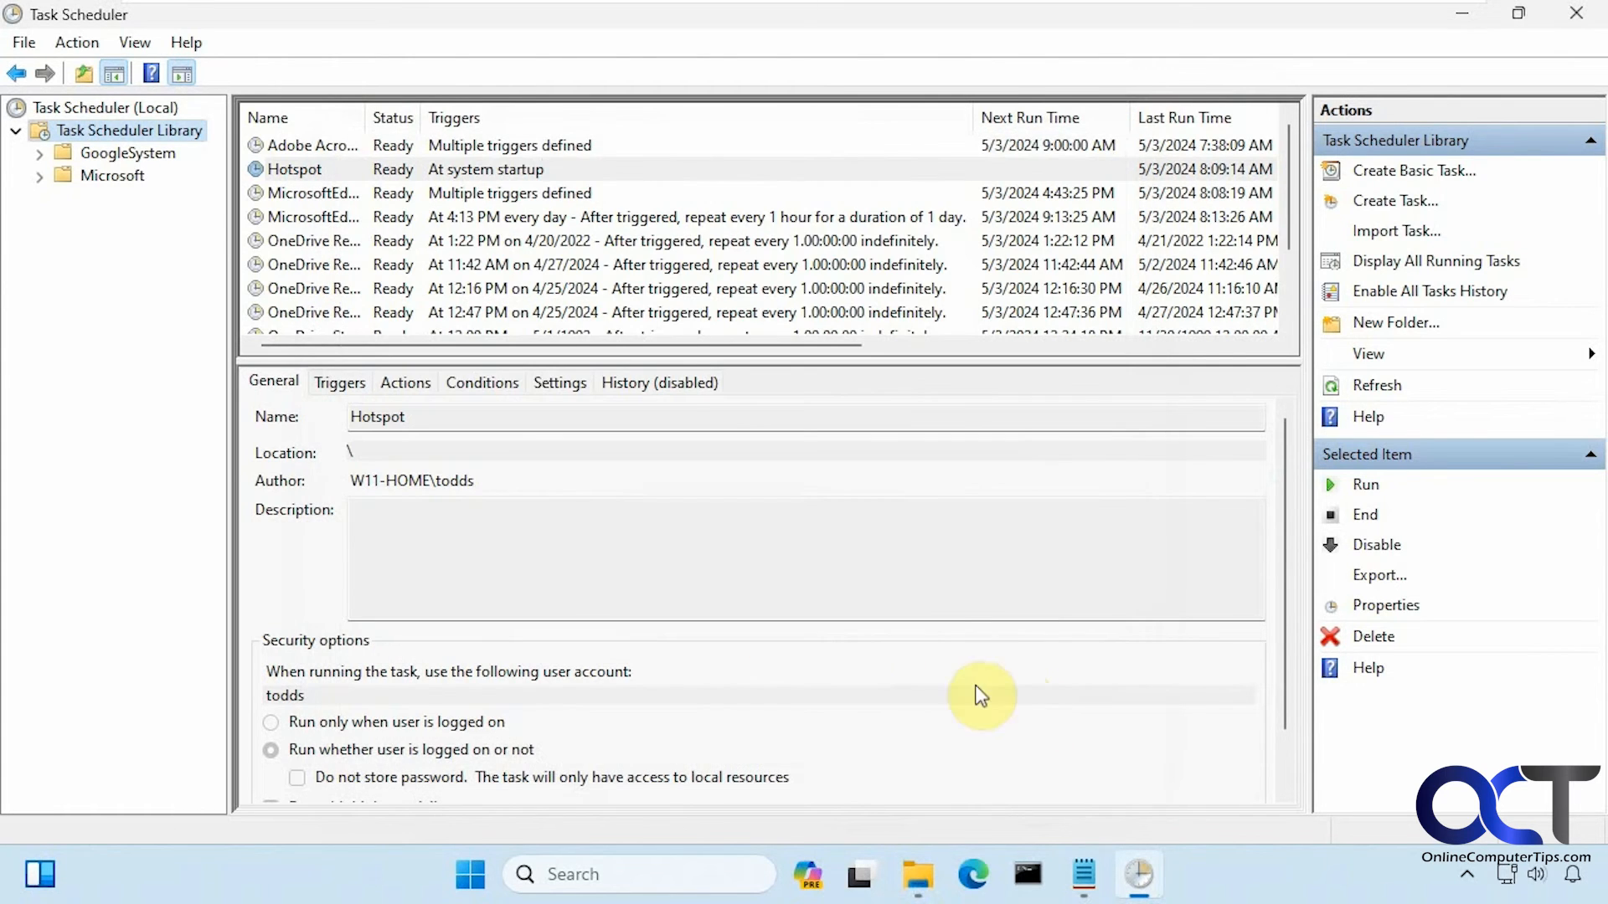
pyautogui.moveTo(1534, 67)
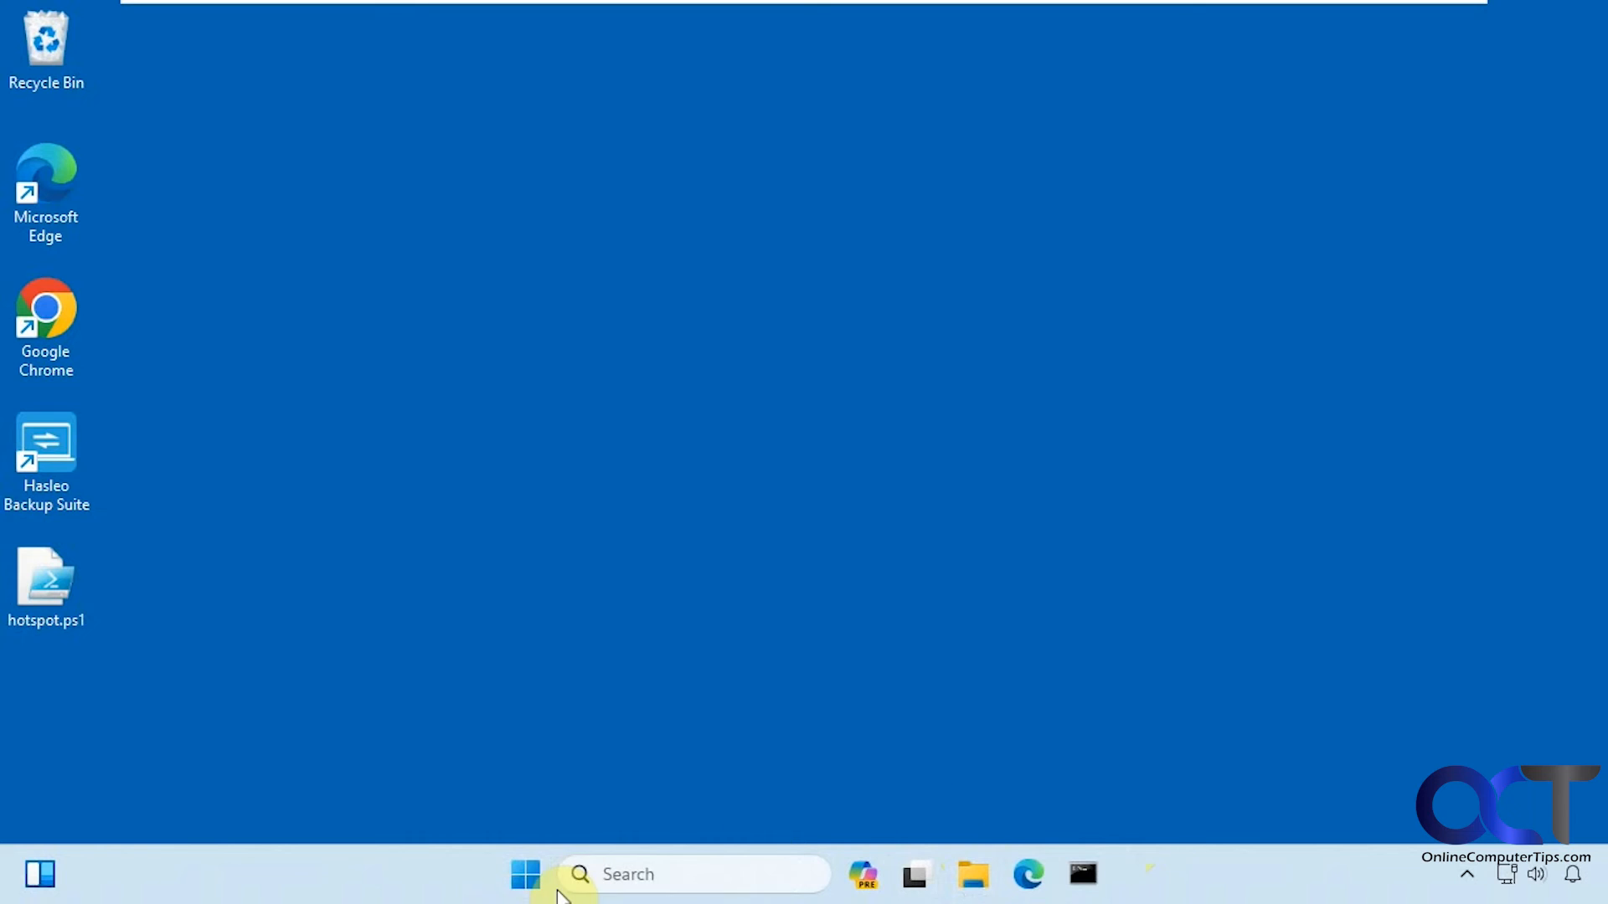
# Check Mobile hotspot is Off in Settings, then restart the computer from Start
pyautogui.click(524, 874)
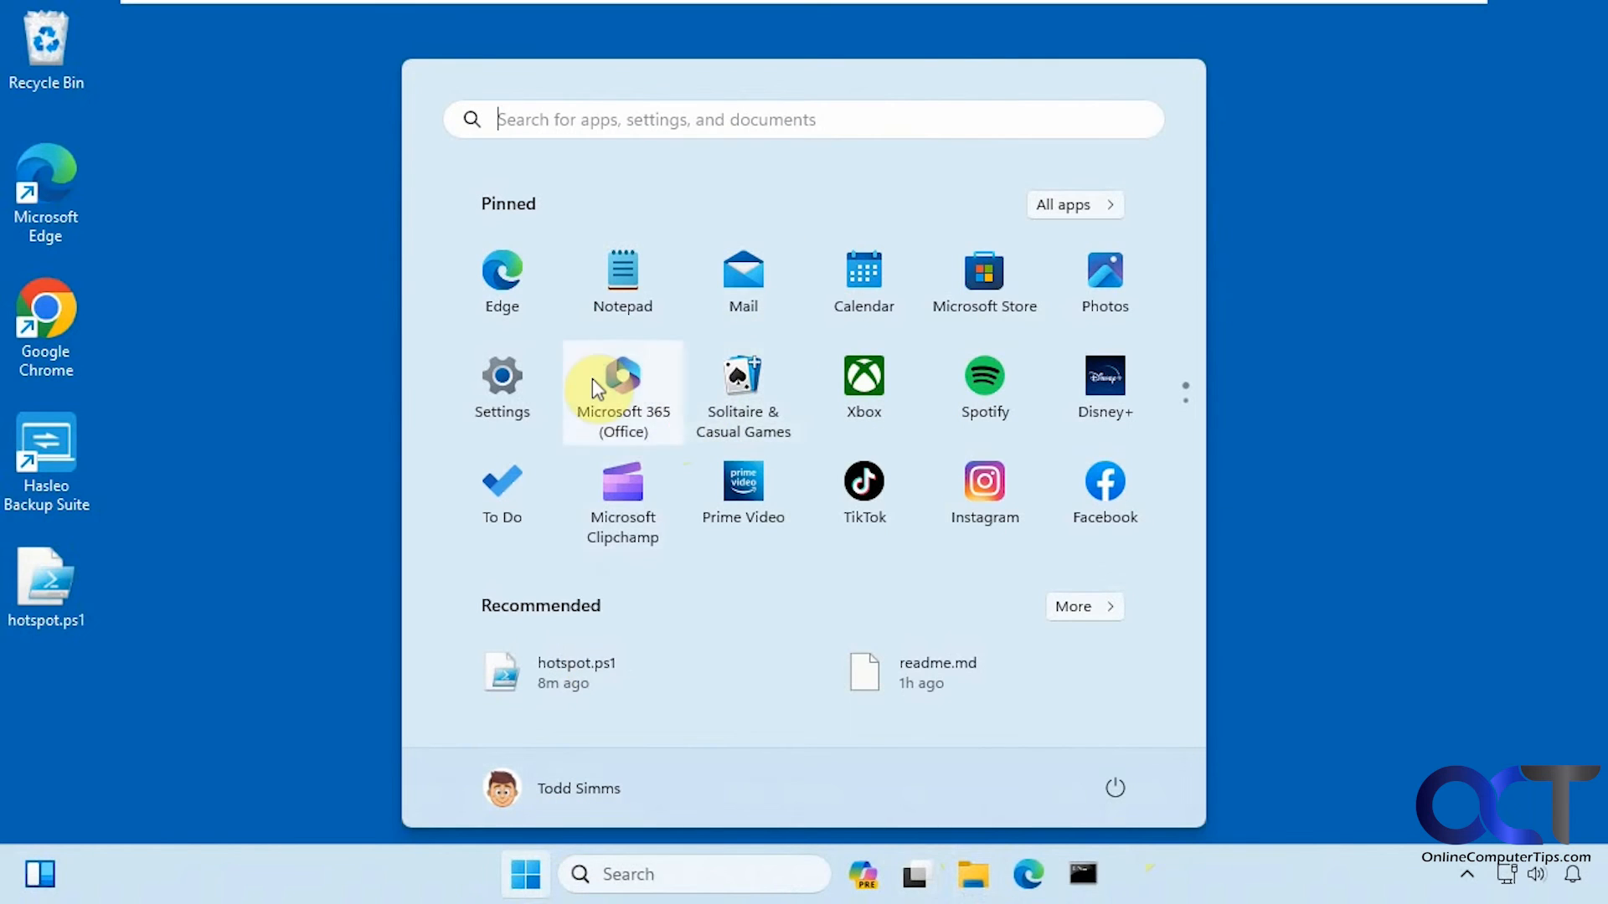
pyautogui.click(500, 385)
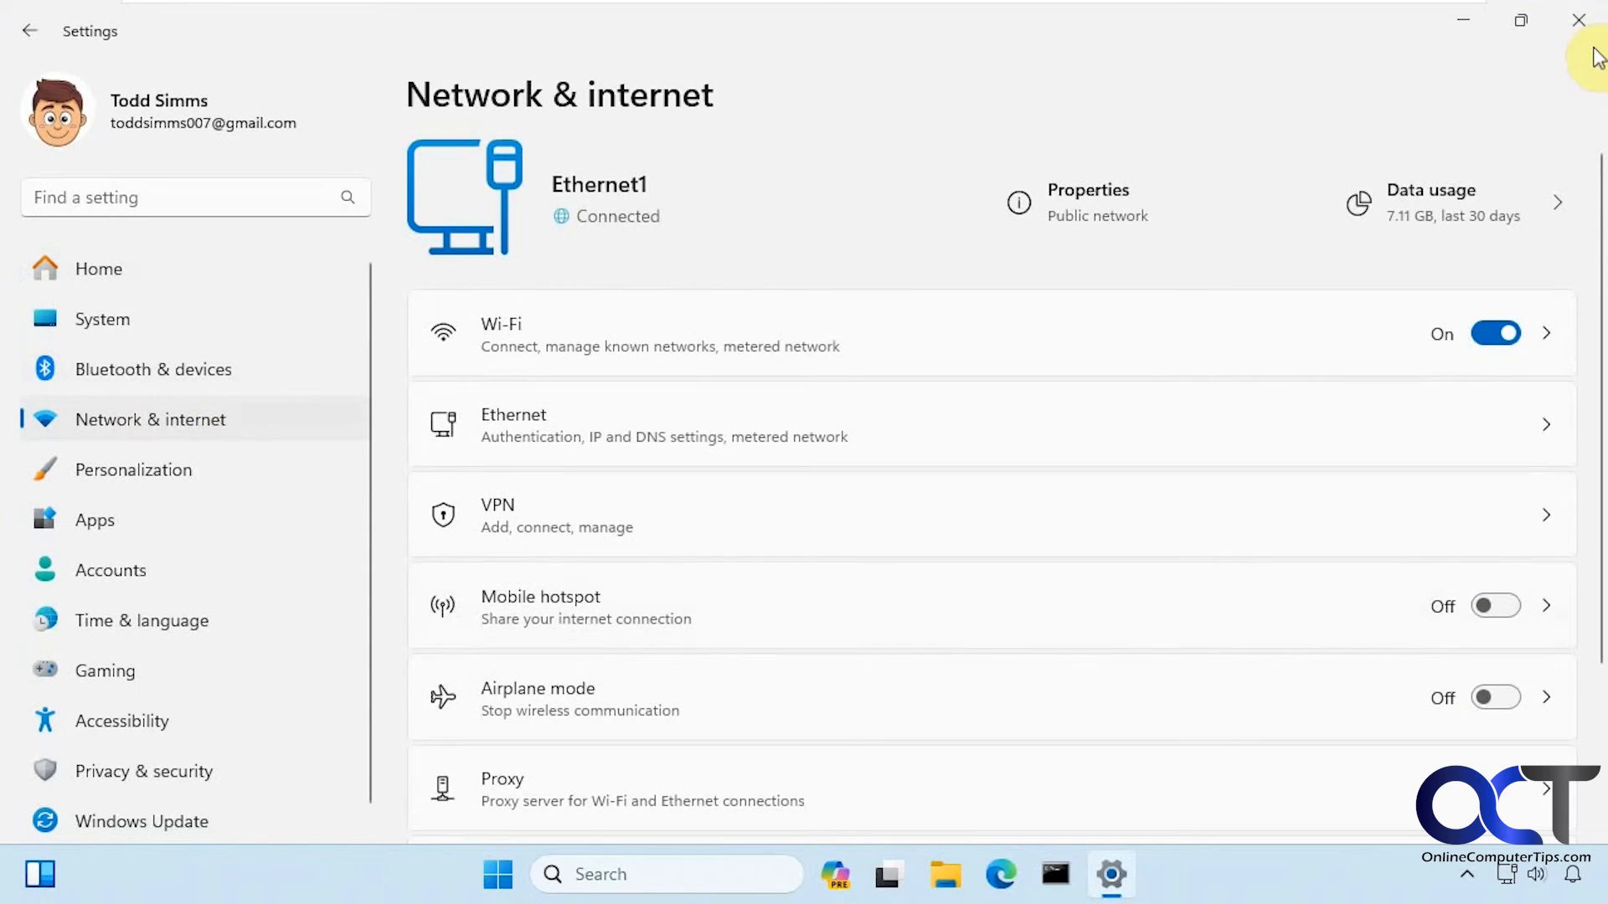
pyautogui.click(499, 874)
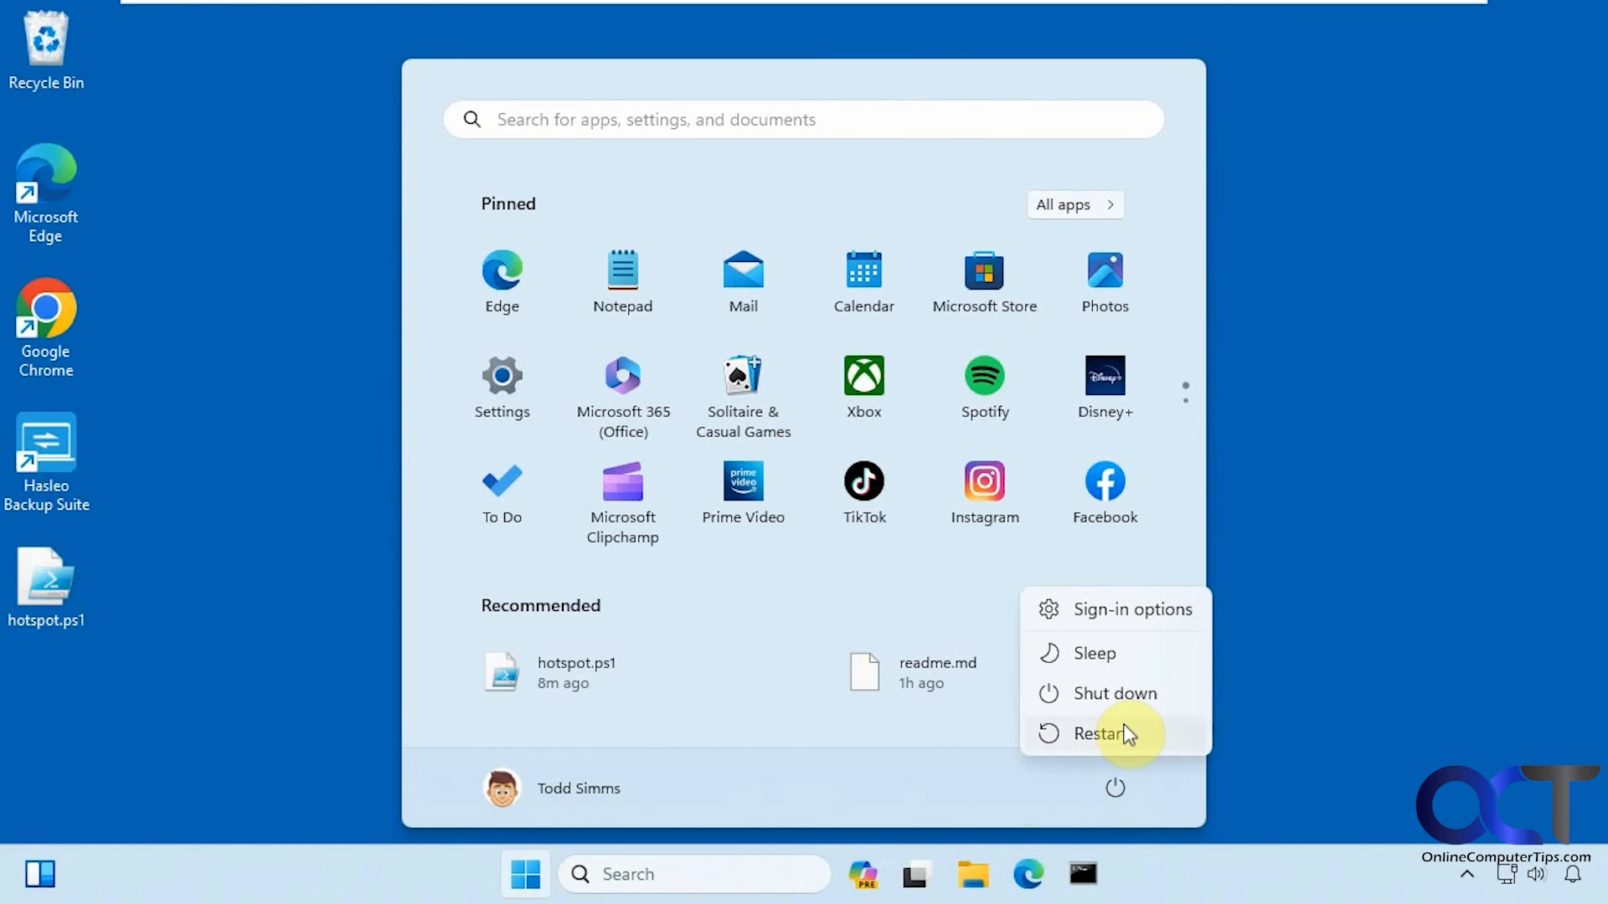
pyautogui.click(1102, 734)
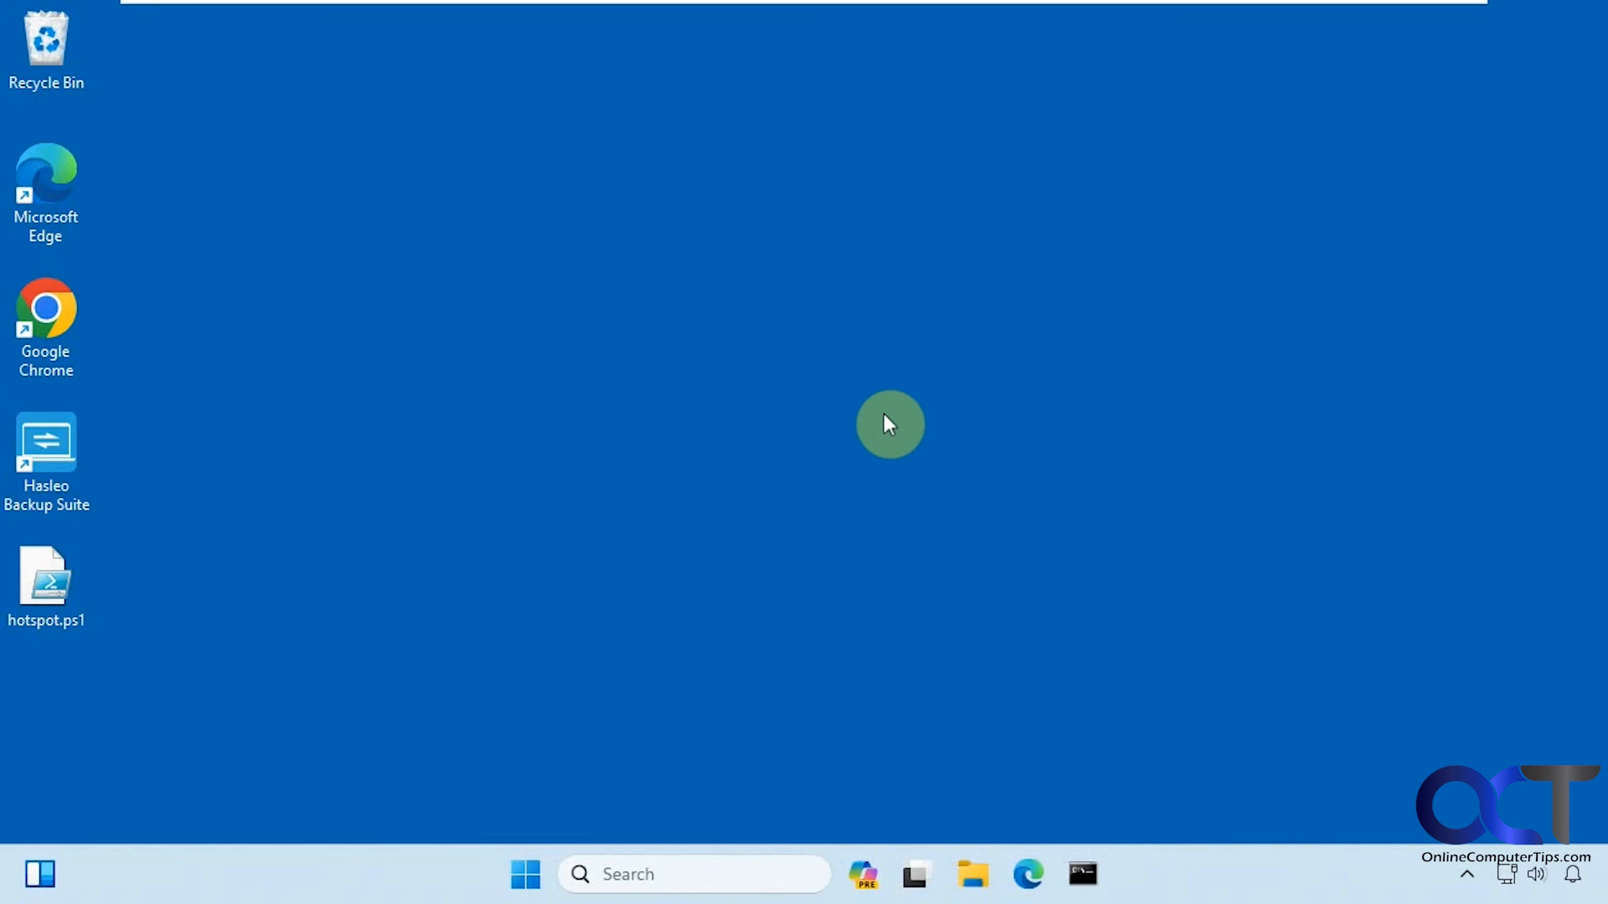
pyautogui.moveTo(556, 861)
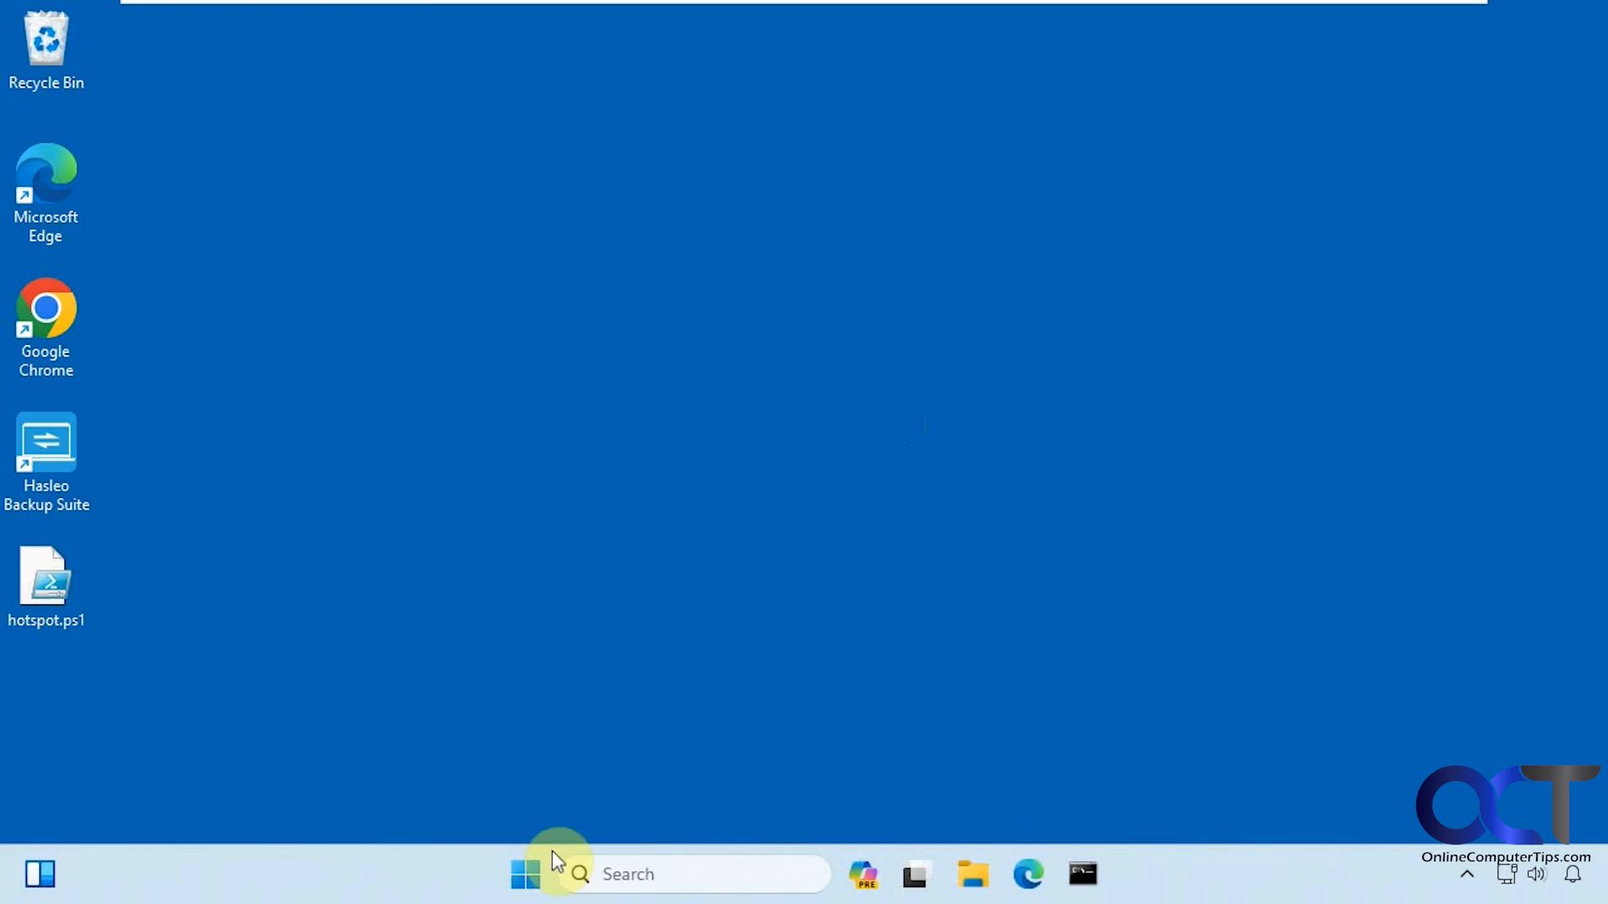
# Relaunch Settings from the Start pinned list after the restart
pyautogui.click(524, 874)
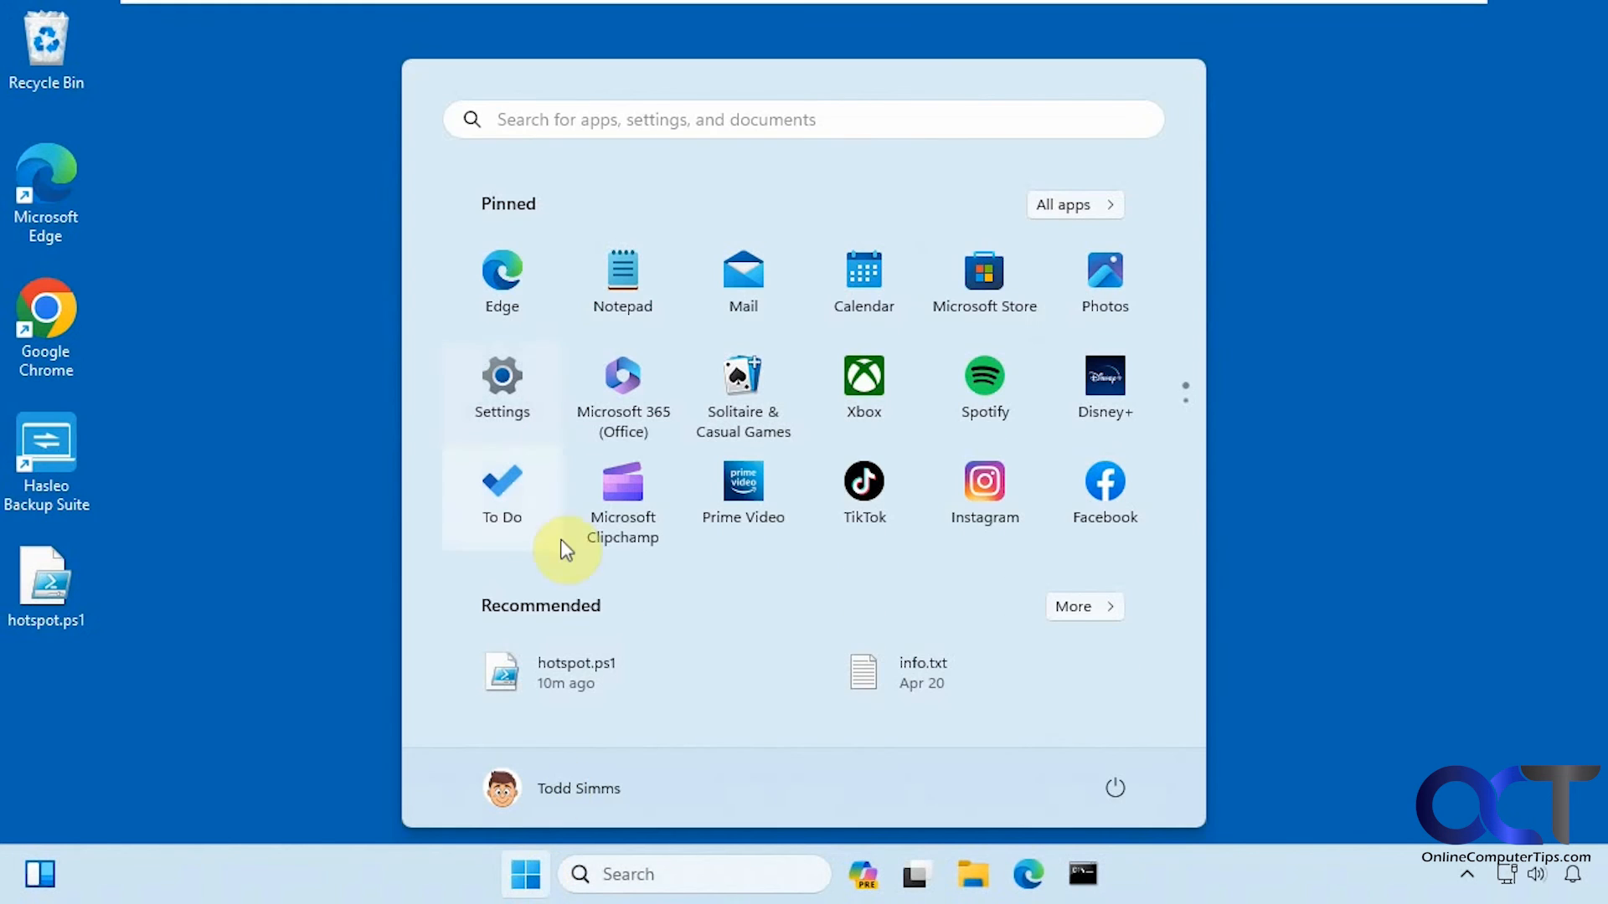
pyautogui.click(501, 378)
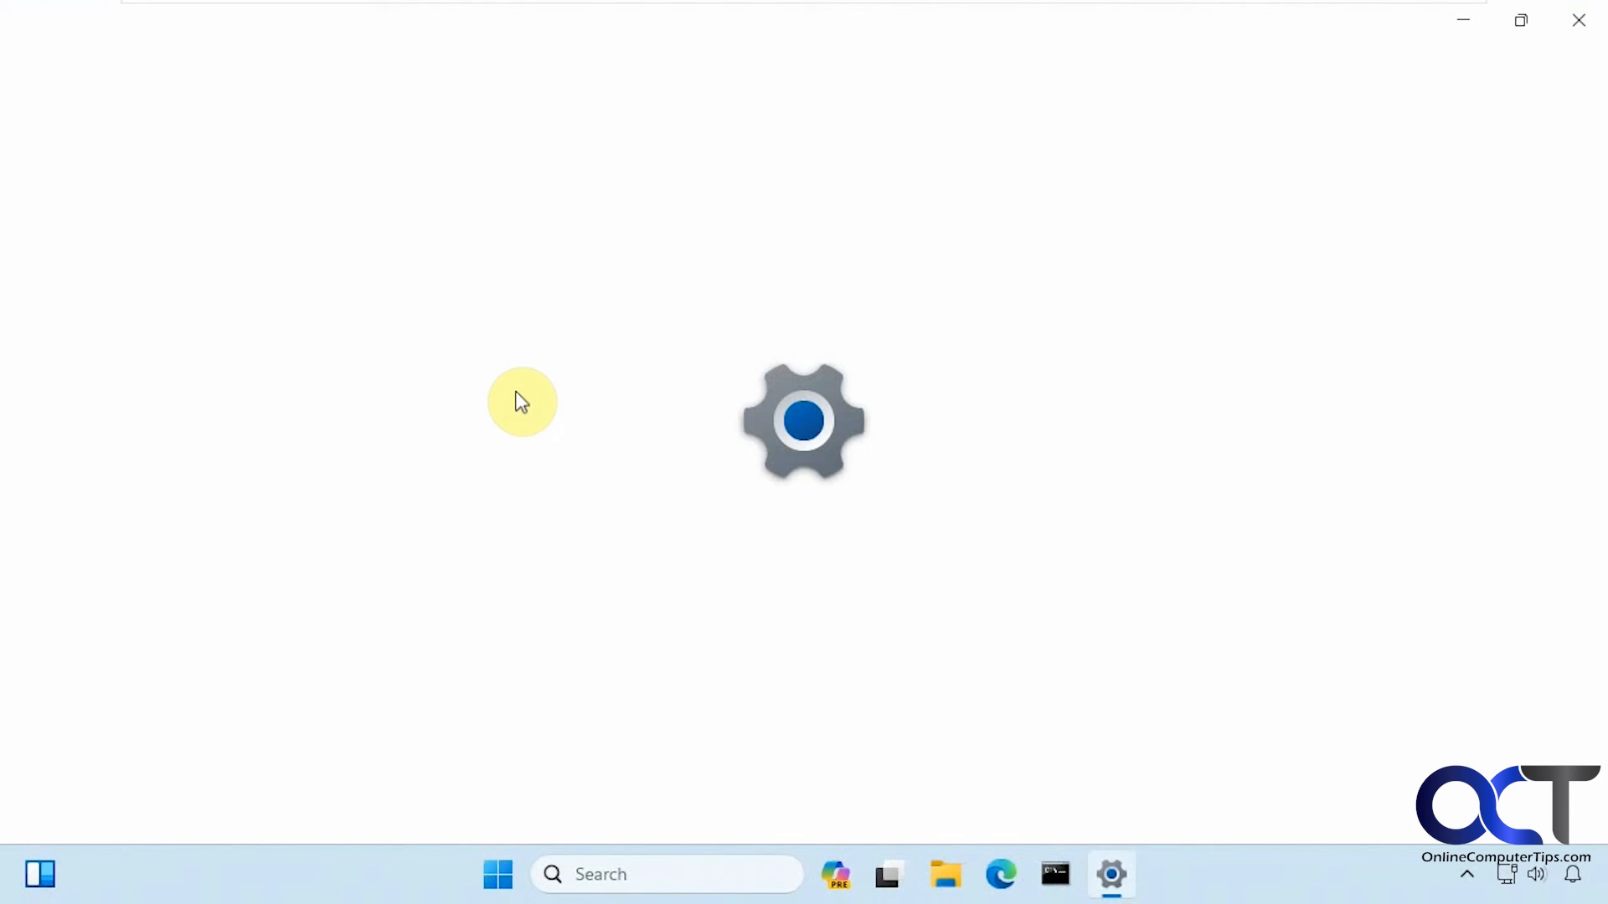
pyautogui.click(1110, 874)
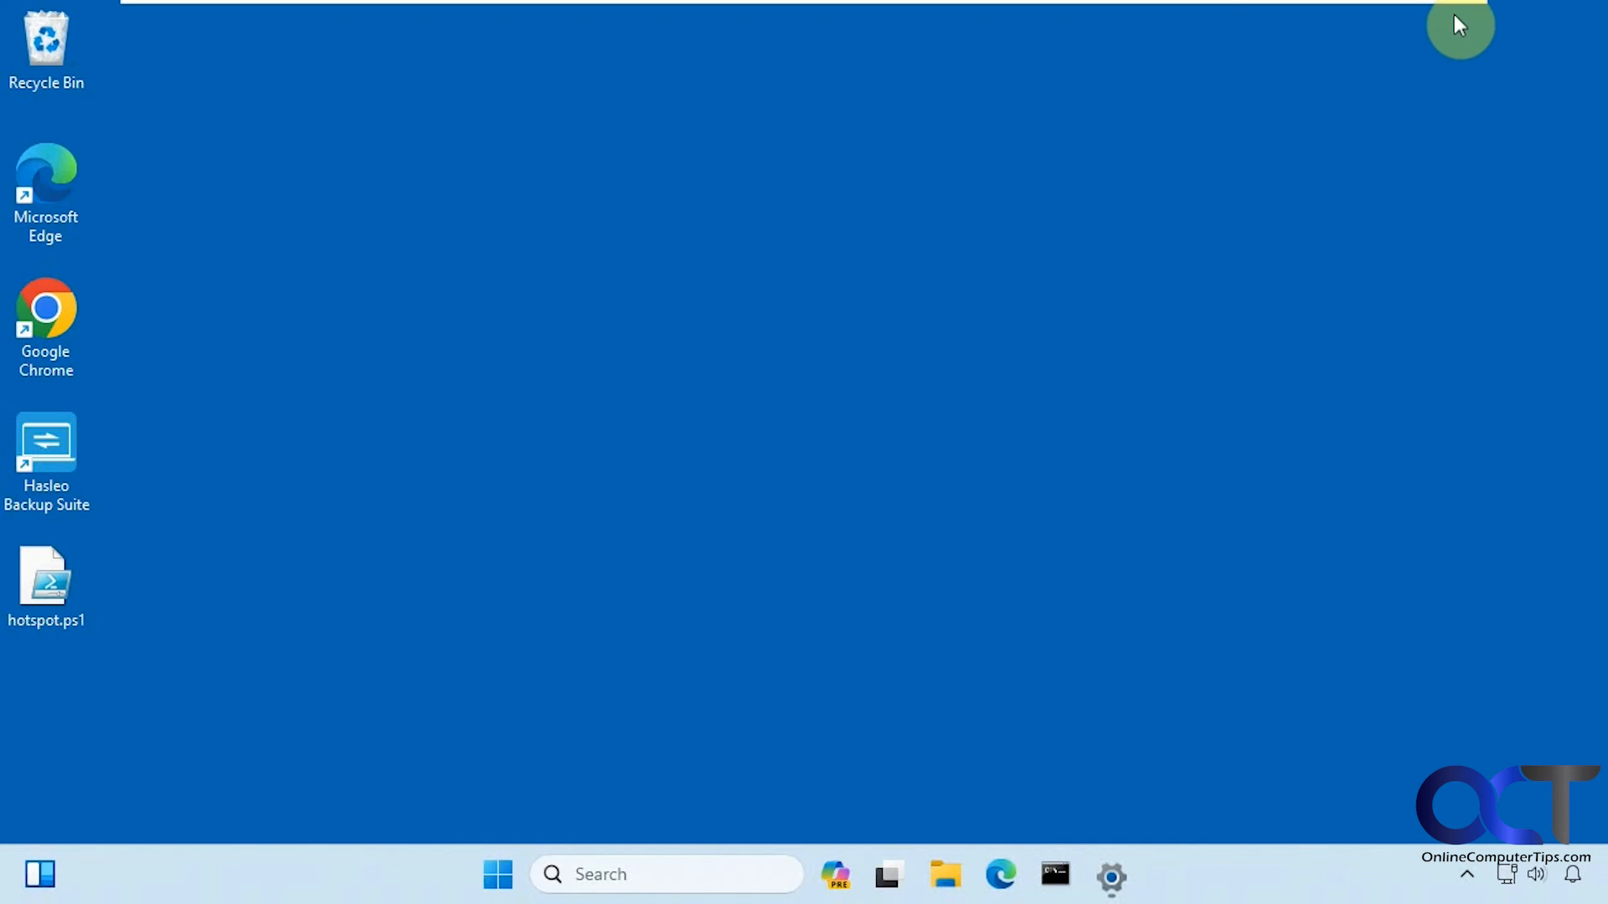
pyautogui.moveTo(785, 575)
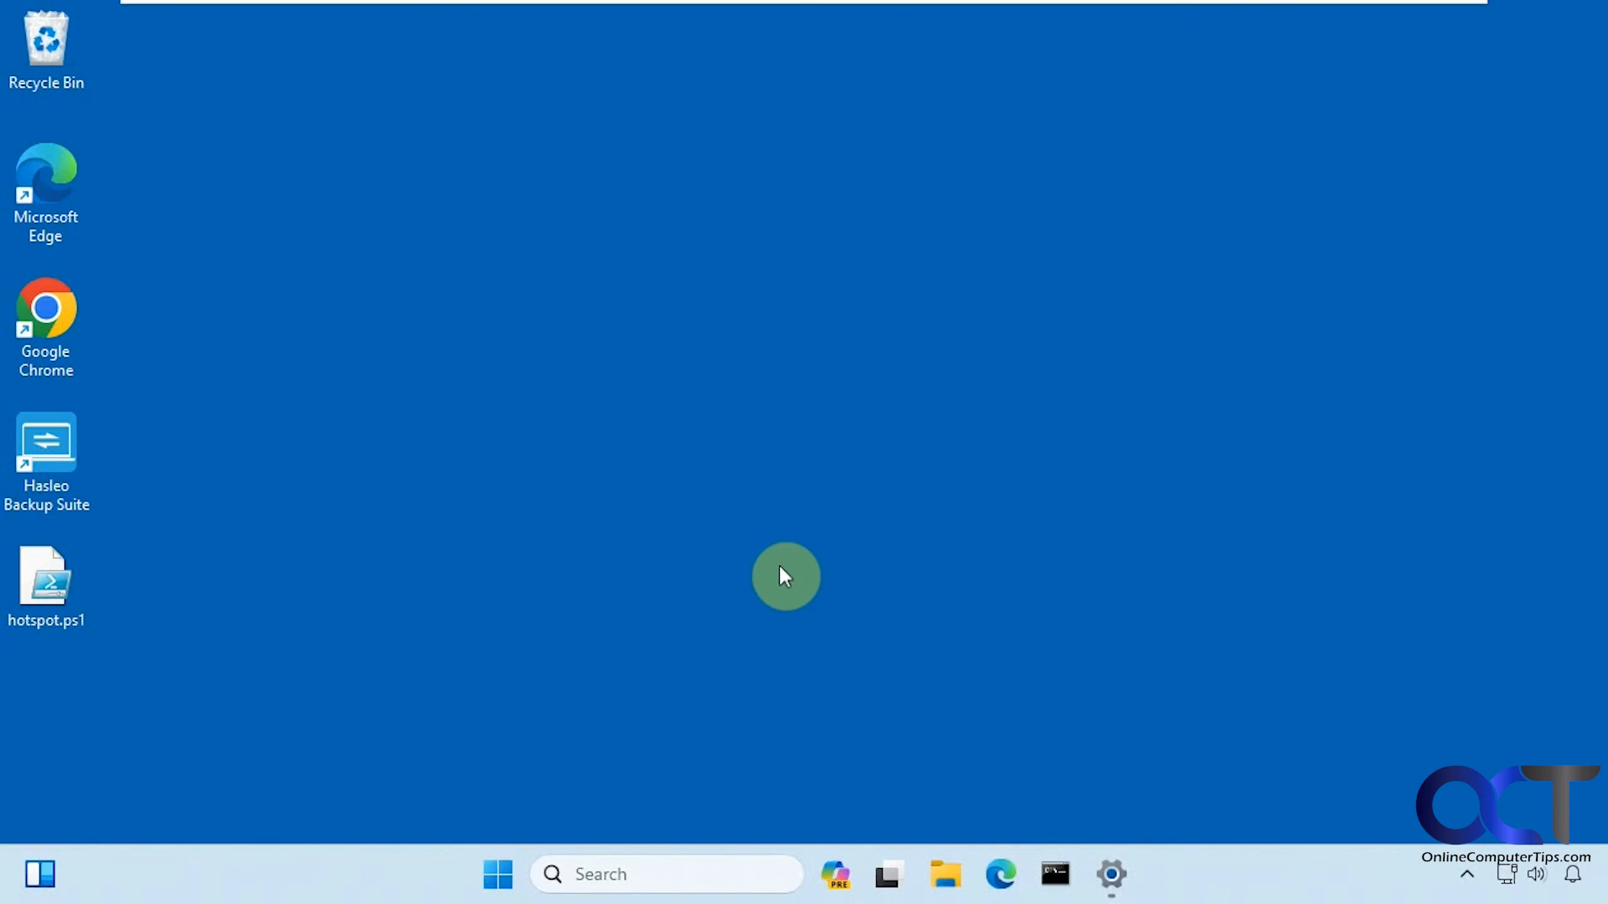